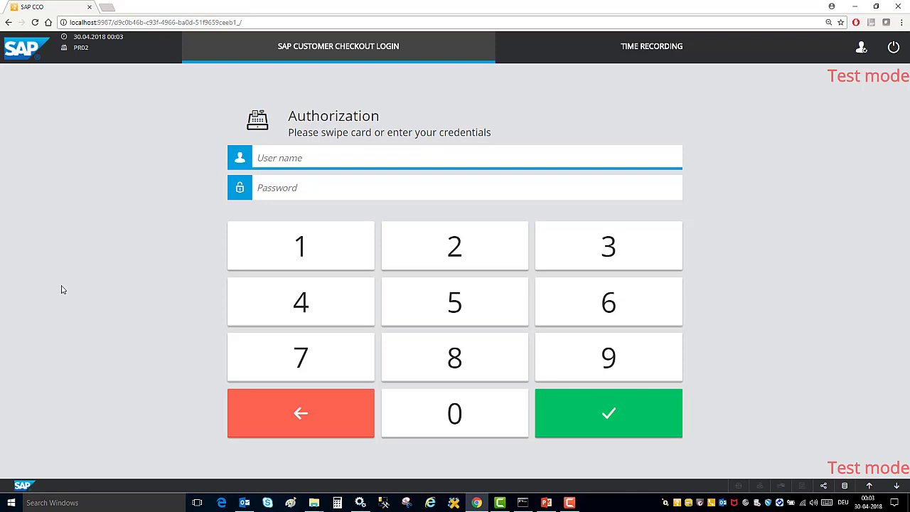
mouse_move(616, 54)
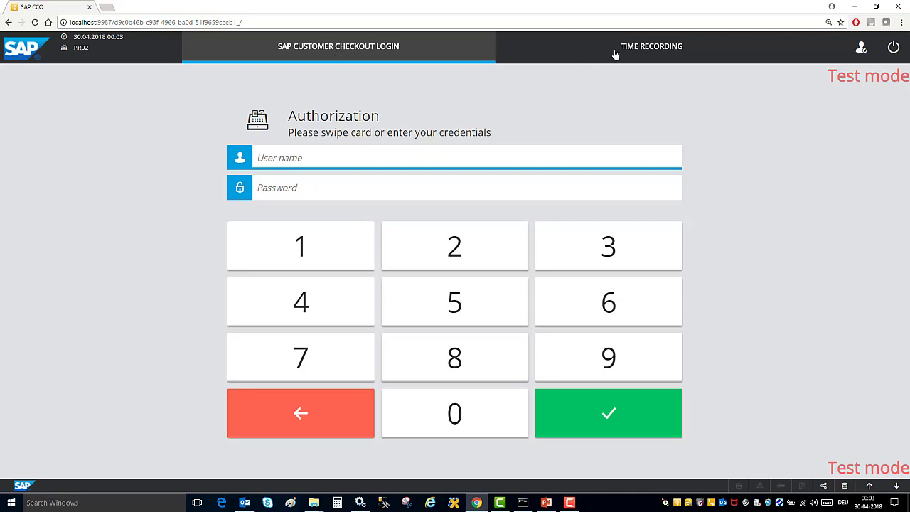
Step: Record a working-time clock-in for manager M0001 through Time Recording
left_click(650, 47)
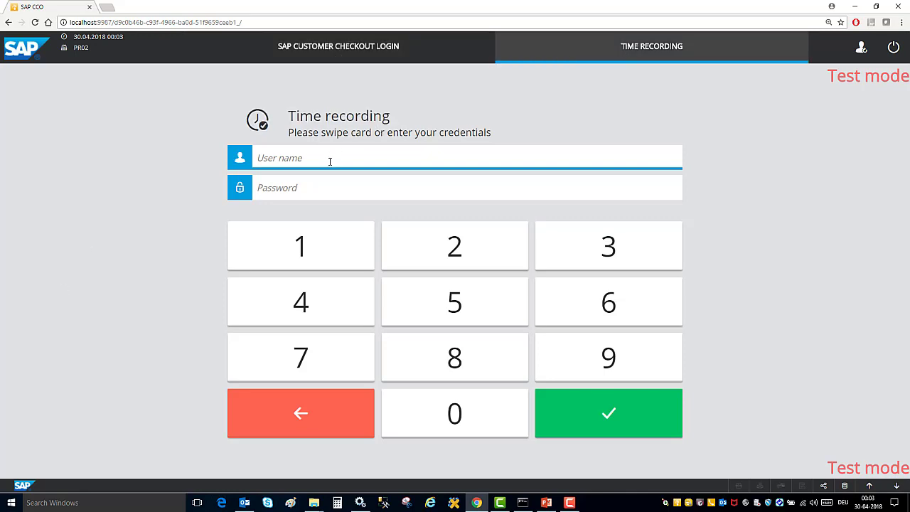
left_click(608, 413)
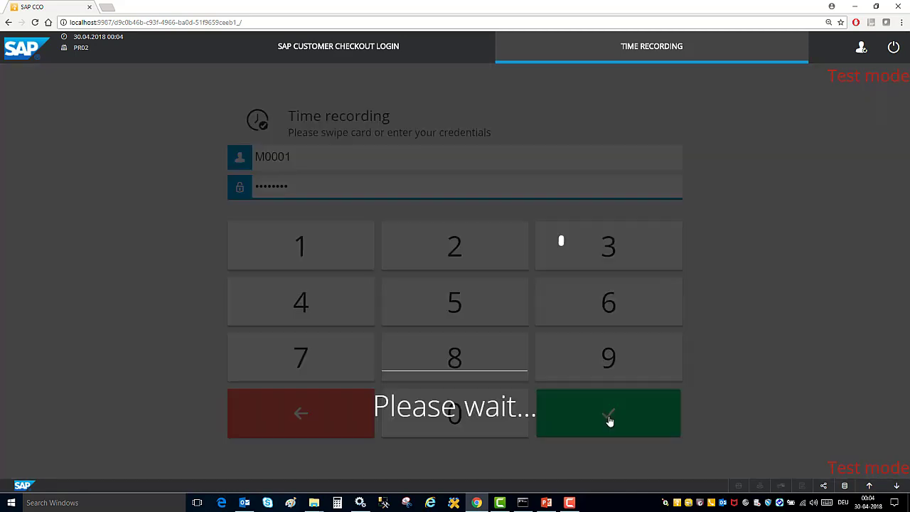
left_click(608, 413)
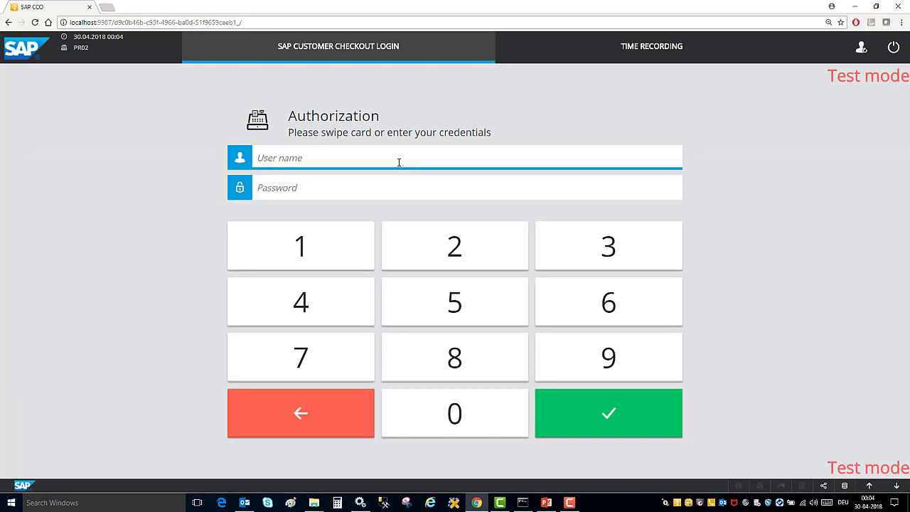
Step: Post a 5 EUR cash-in commented 'Start of the day' via Functions > Cash-in/Cash-out
left_click(819, 46)
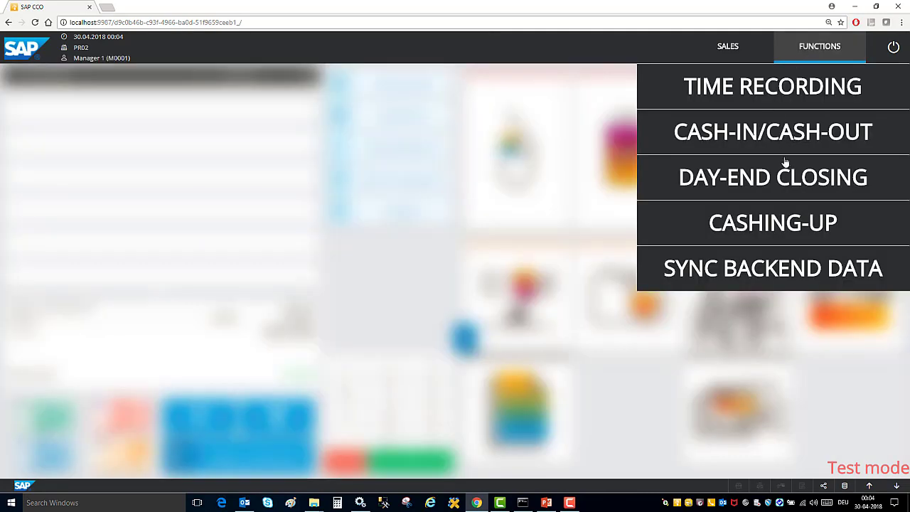
mouse_move(735, 146)
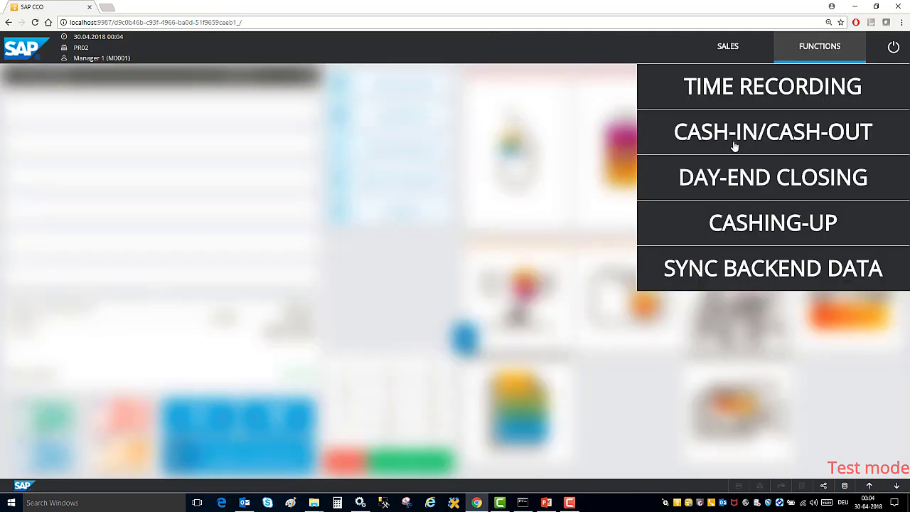
left_click(772, 131)
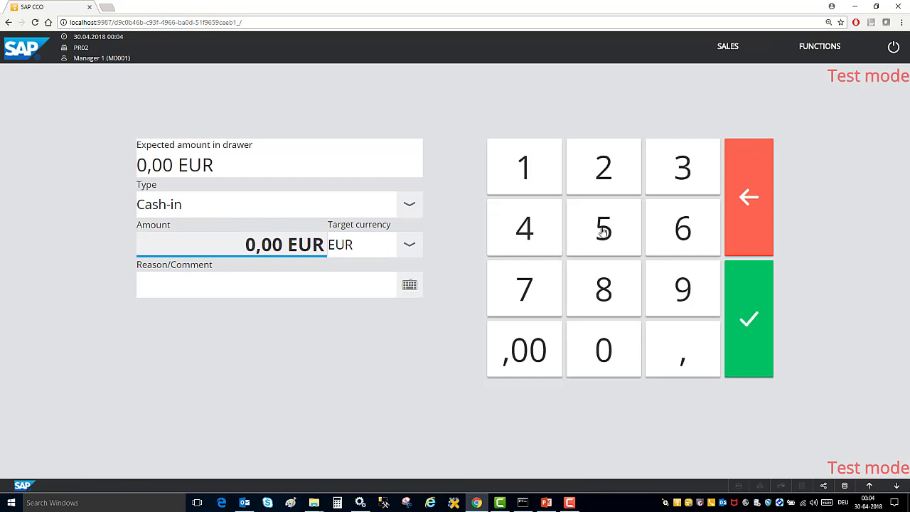
left_click(603, 228)
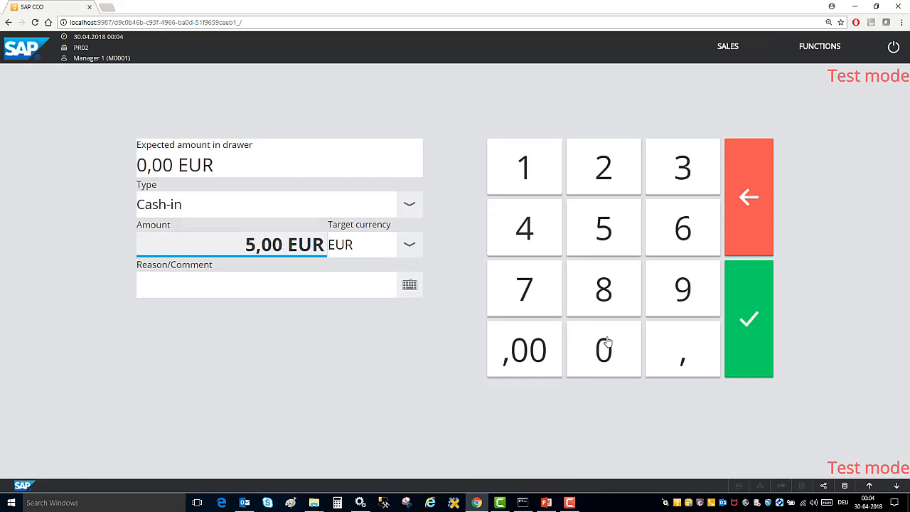
left_click(409, 284)
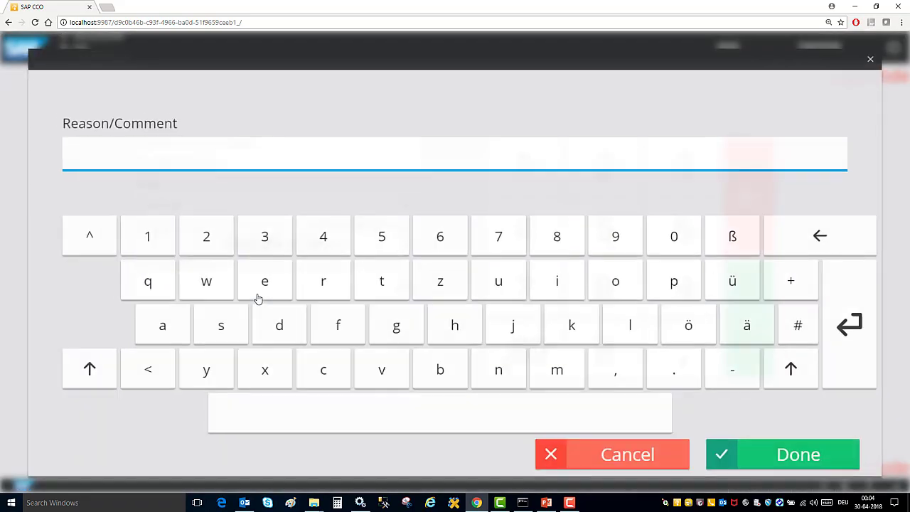
type("Start of the day")
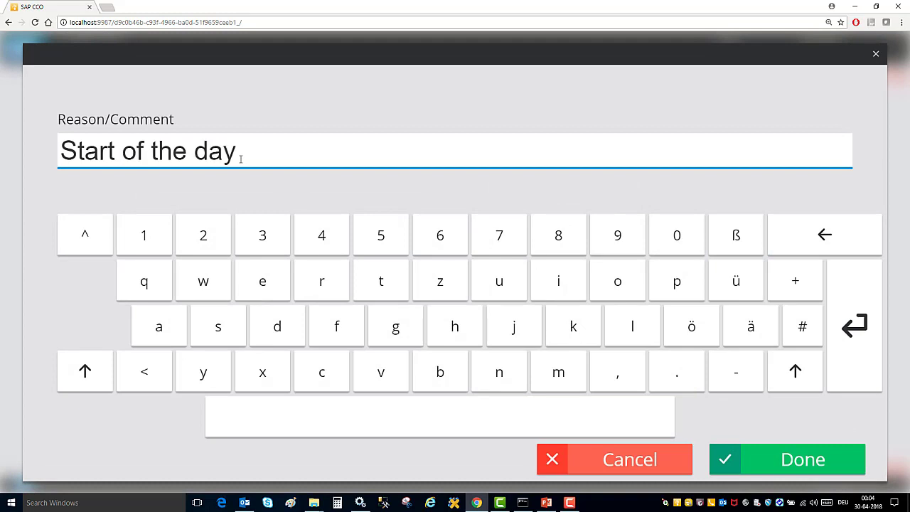
left_click(787, 459)
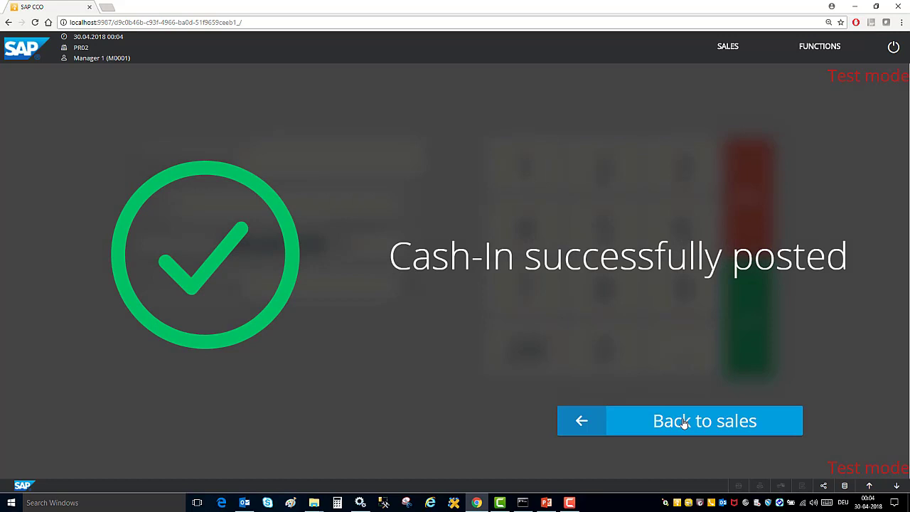
Step: Go back from the cash-in screen to the empty 0,00 EUR sales receipt
left_click(679, 420)
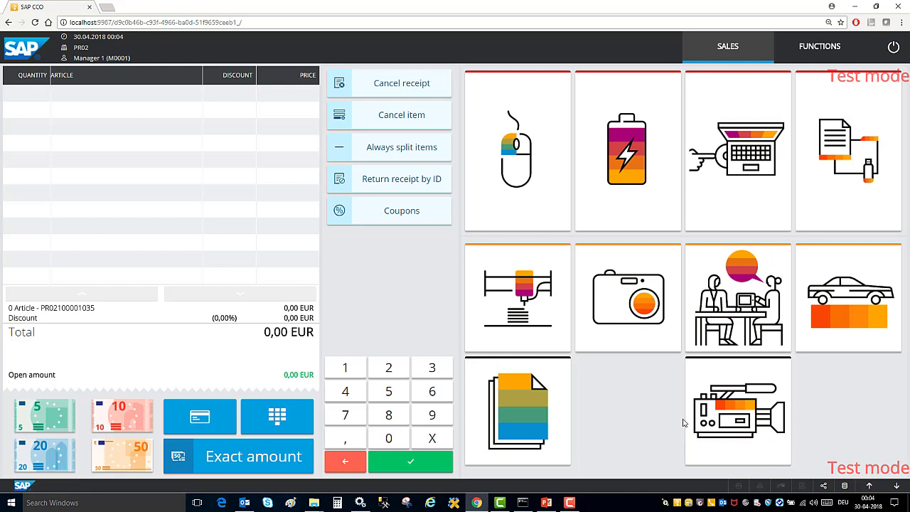
mouse_move(529, 205)
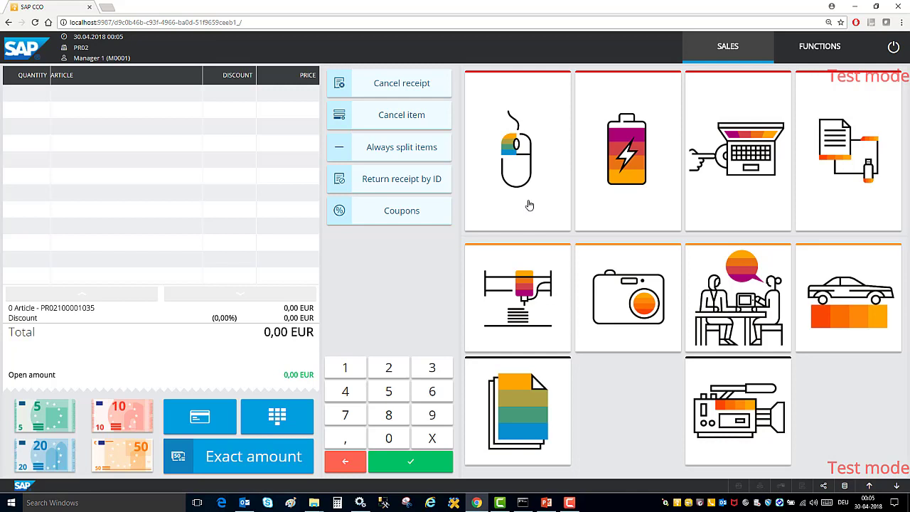
mouse_move(645, 406)
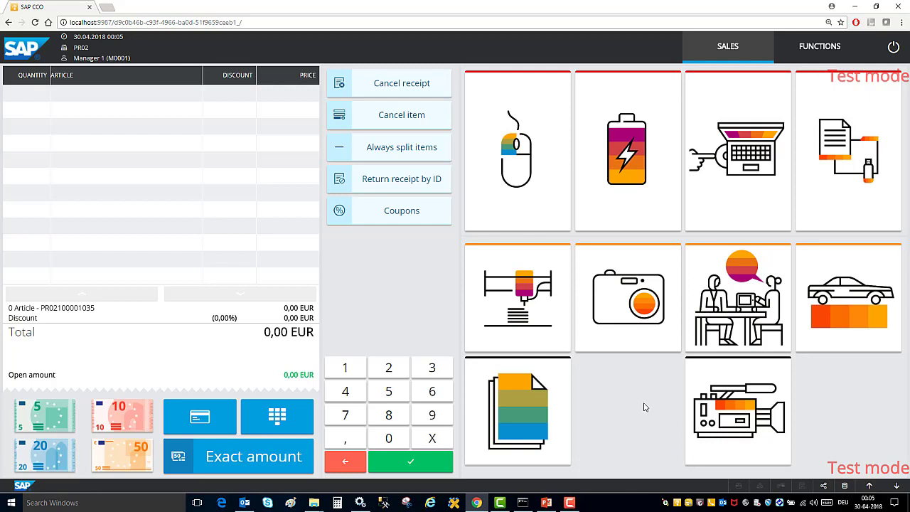
mouse_move(523, 155)
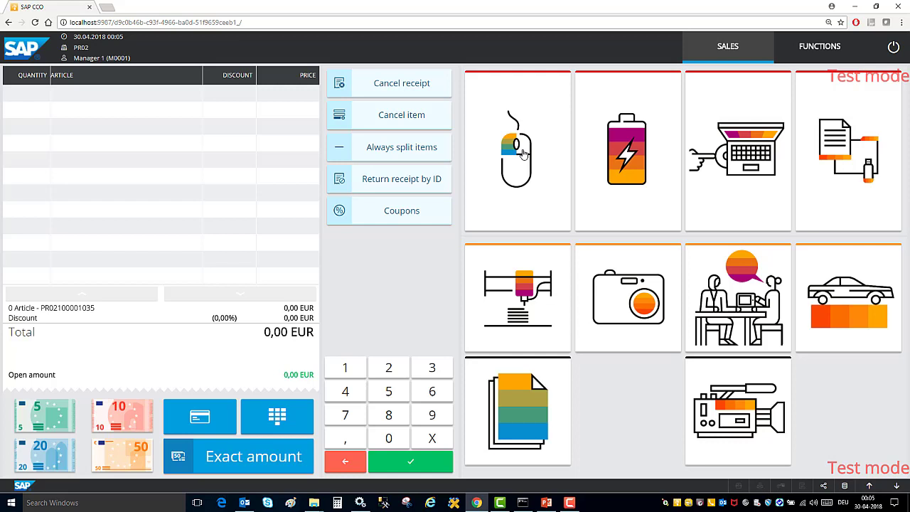
Step: Add articles including the SLR camera and set the USB Maus quantity to 4
left_click(628, 149)
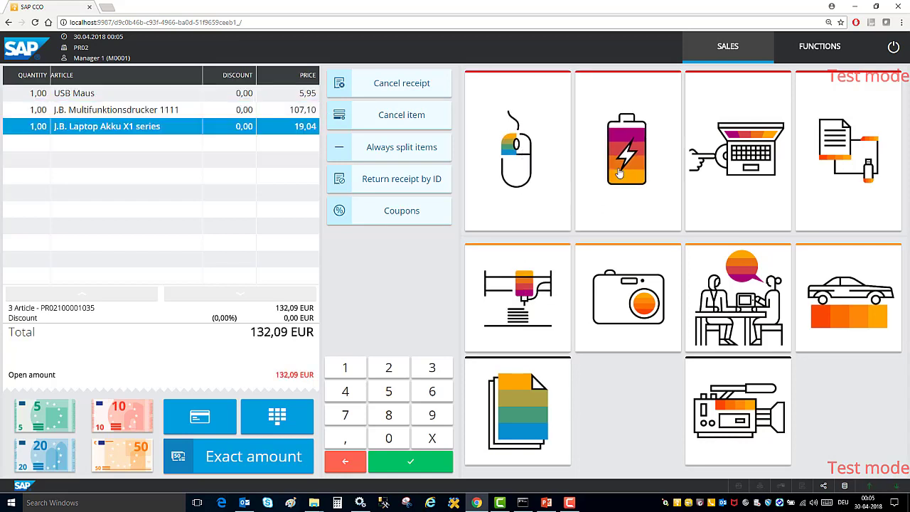
left_click(627, 297)
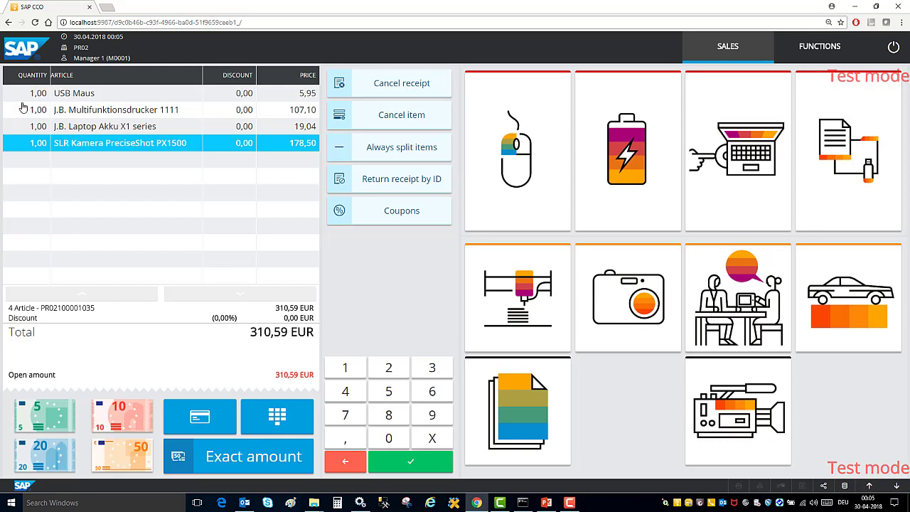
left_click(38, 93)
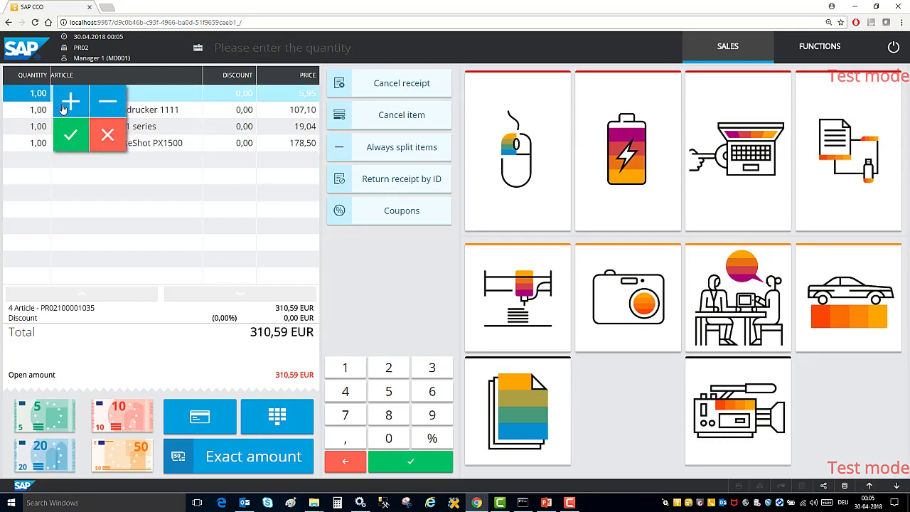
left_click(70, 102)
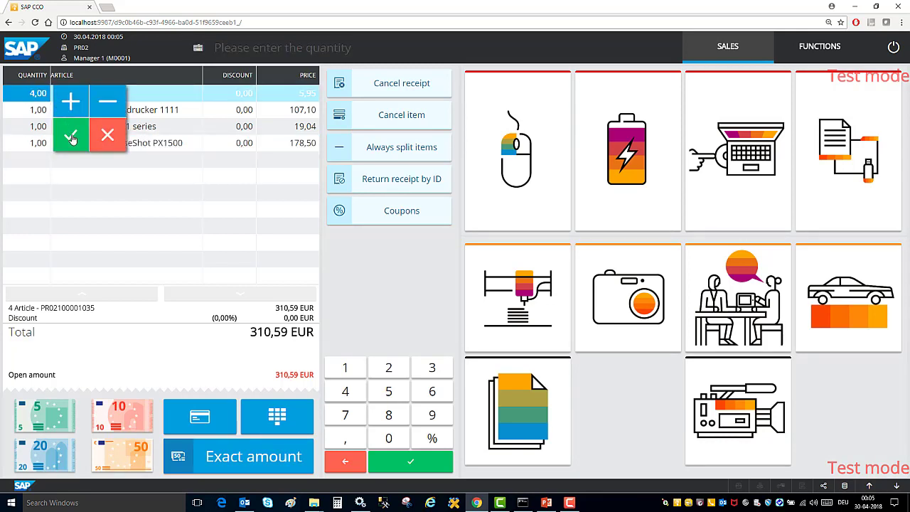
left_click(70, 135)
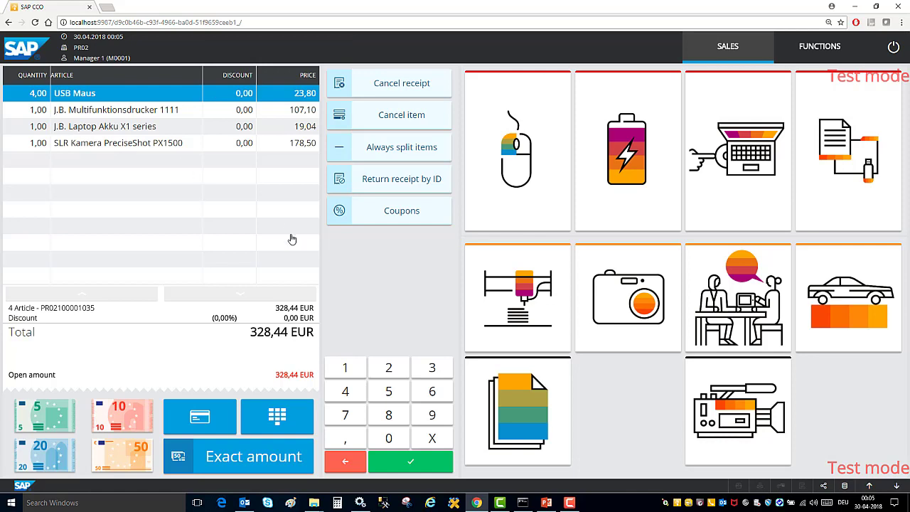
mouse_move(387, 292)
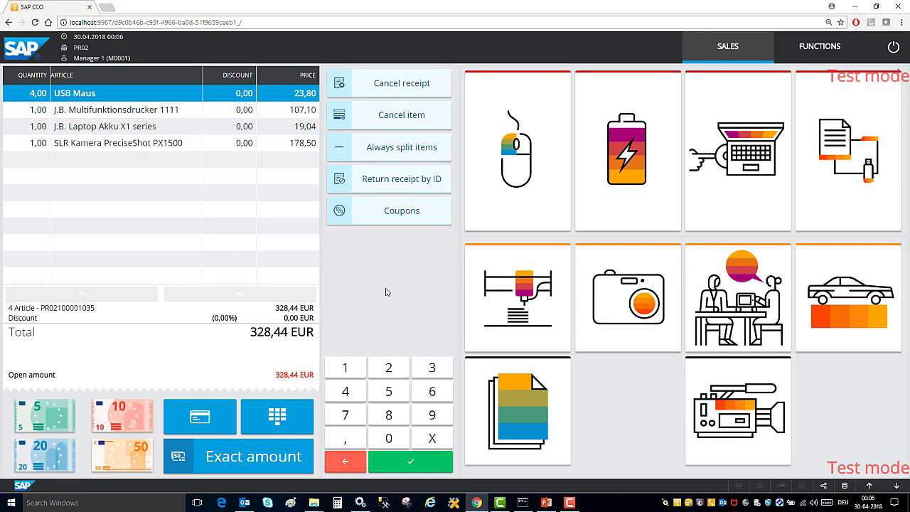
mouse_move(234, 380)
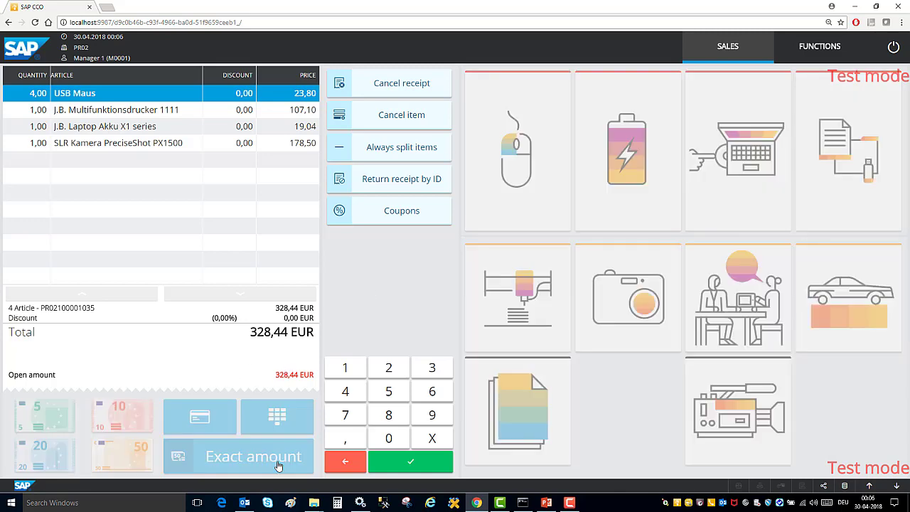
Step: Pay the 328,44 EUR receipt exactly, then cancel the Laptop Akku line on the new receipt
left_click(253, 456)
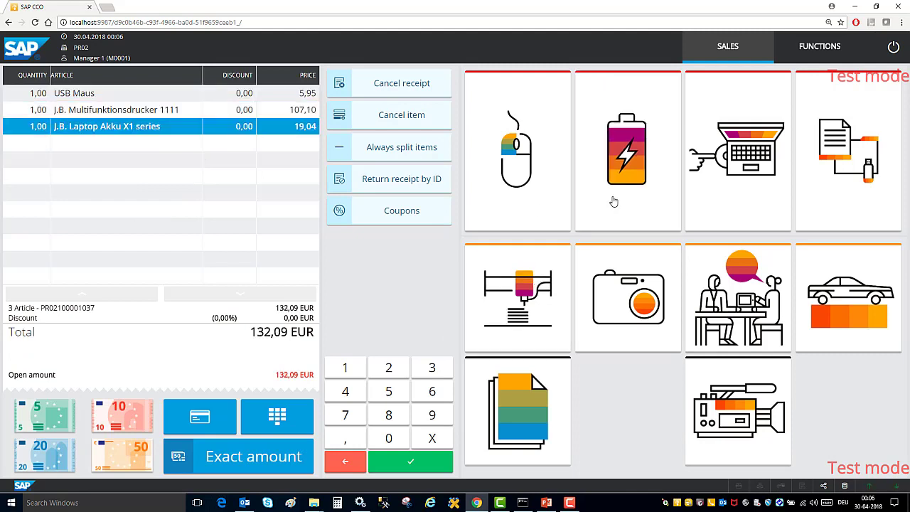
mouse_move(425, 260)
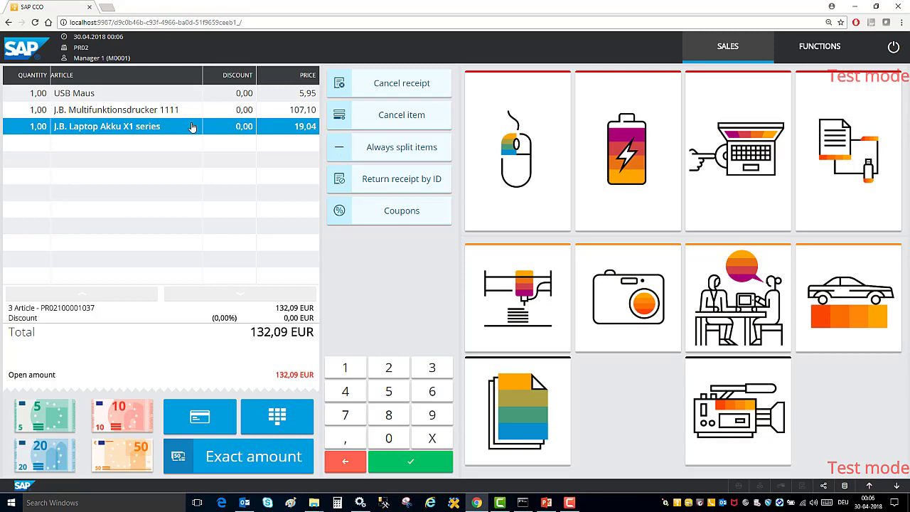
mouse_move(411, 119)
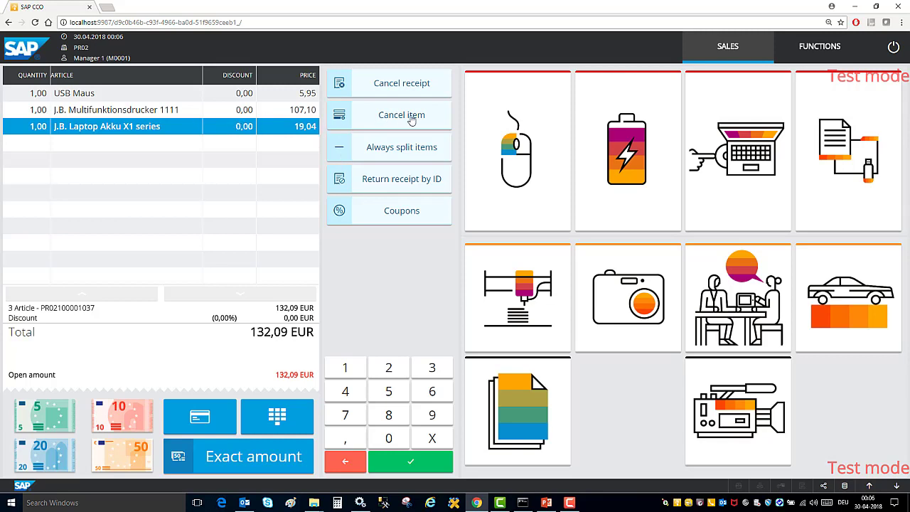
left_click(401, 114)
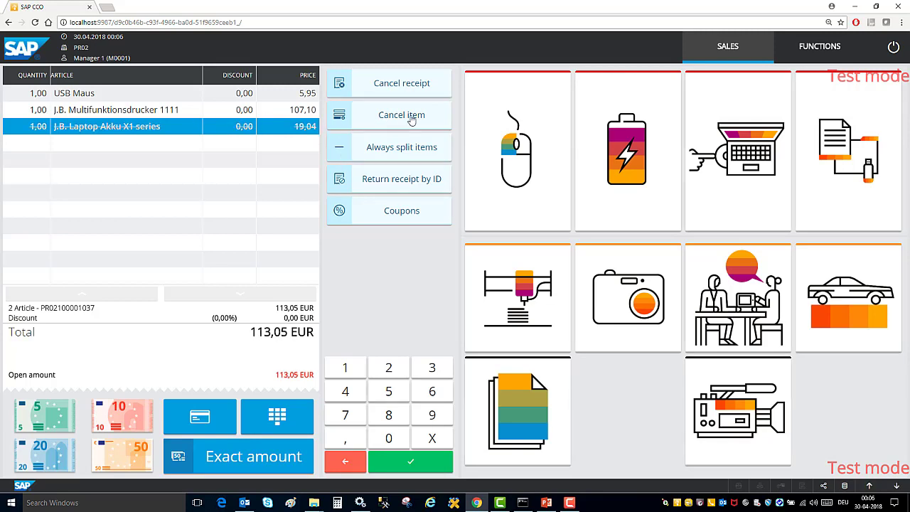
mouse_move(389, 295)
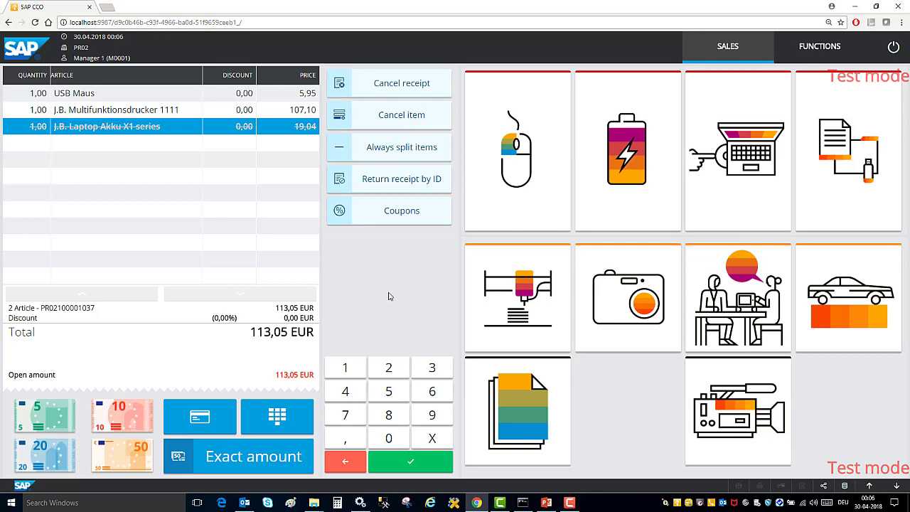
mouse_move(395, 83)
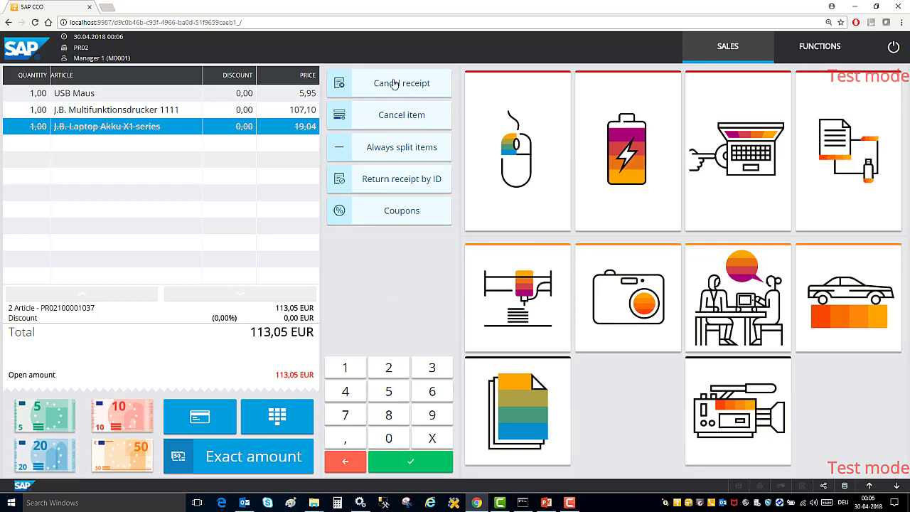
Step: Cancel the 113,05 EUR receipt and confirm with Yes
left_click(388, 84)
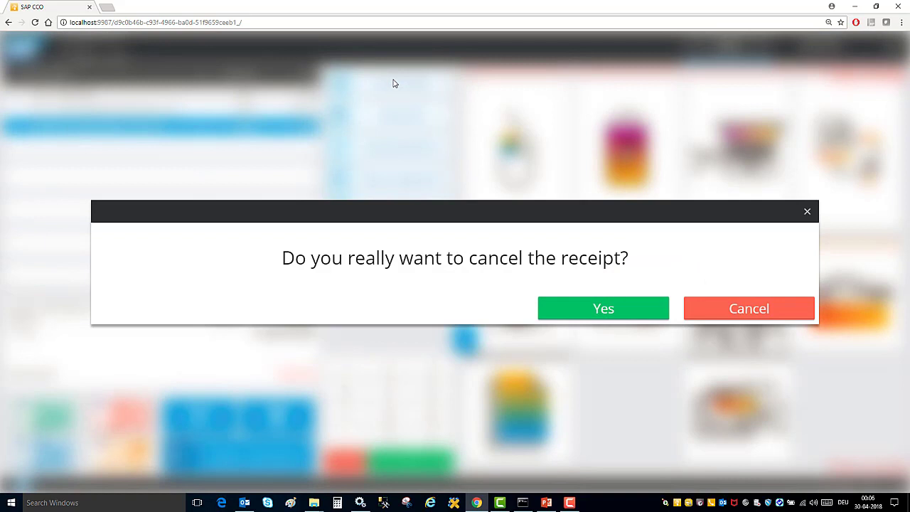
left_click(603, 308)
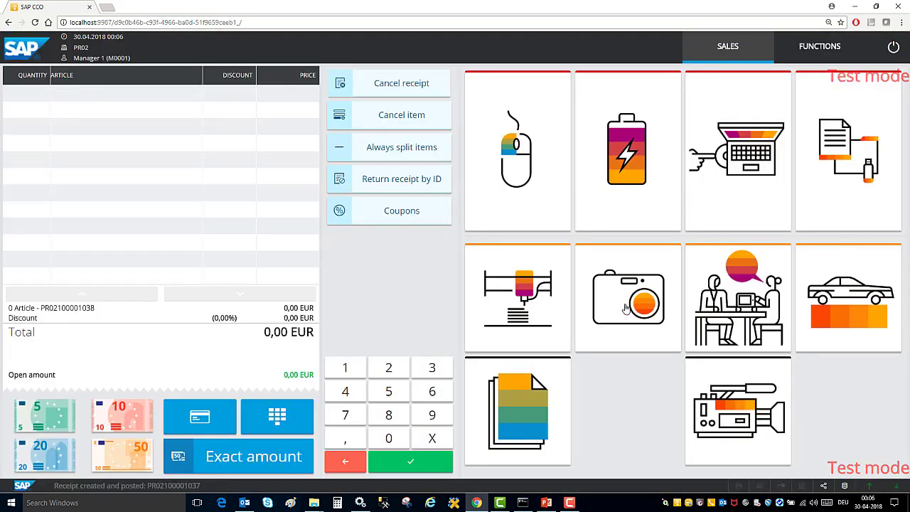
mouse_move(460, 310)
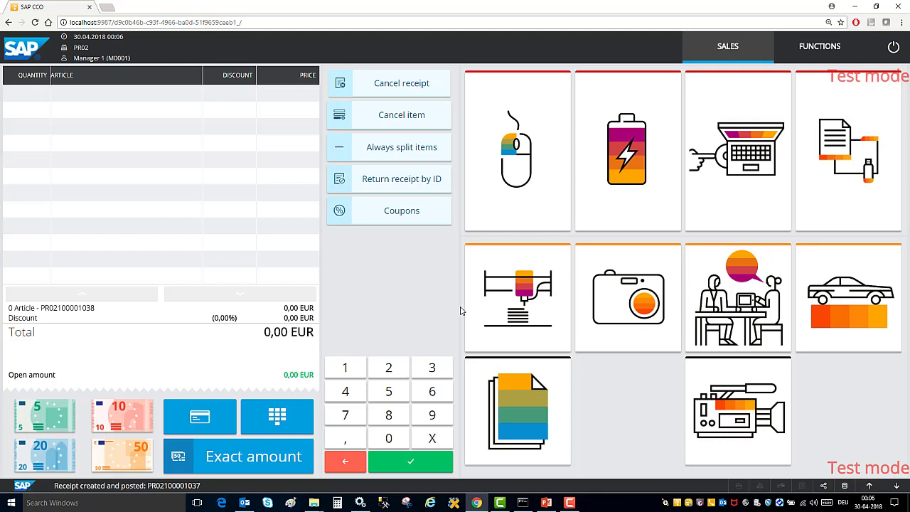
mouse_move(395, 295)
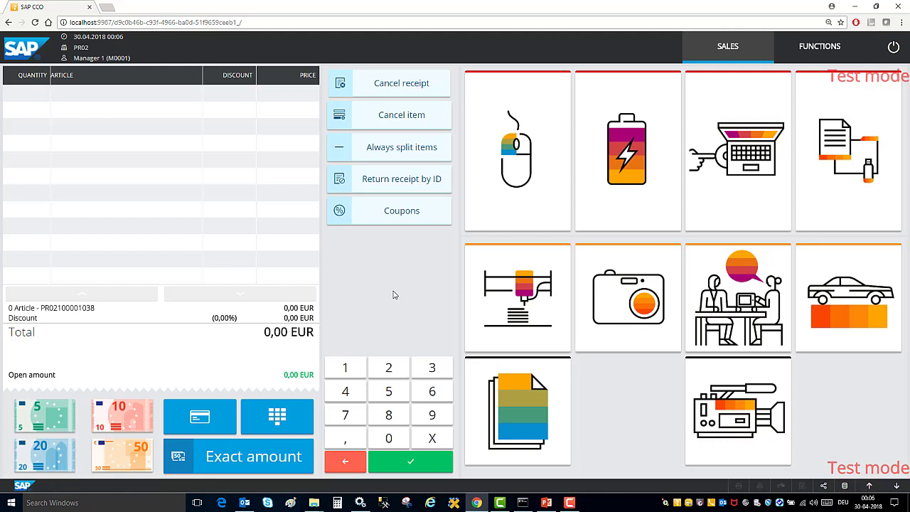
Step: Add the USB Maus, multifunction printer and laptop battery articles to a new receipt
left_click(517, 150)
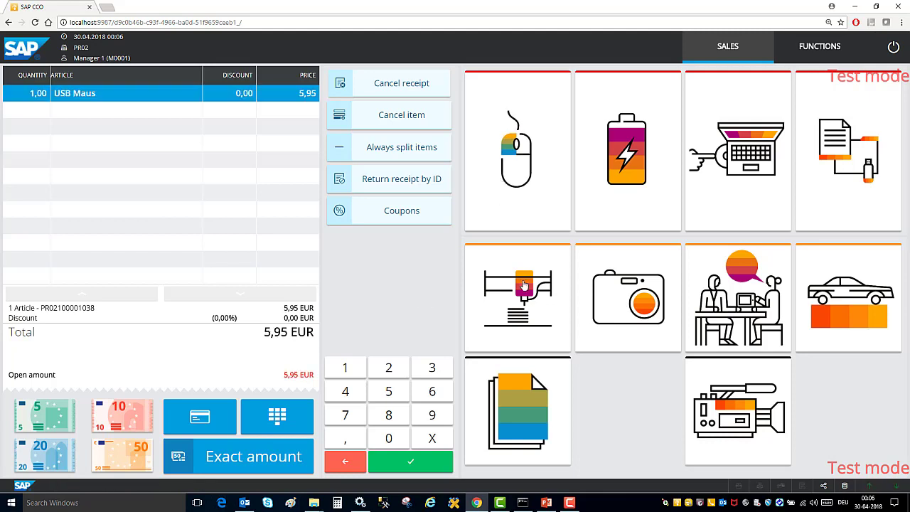
left_click(628, 149)
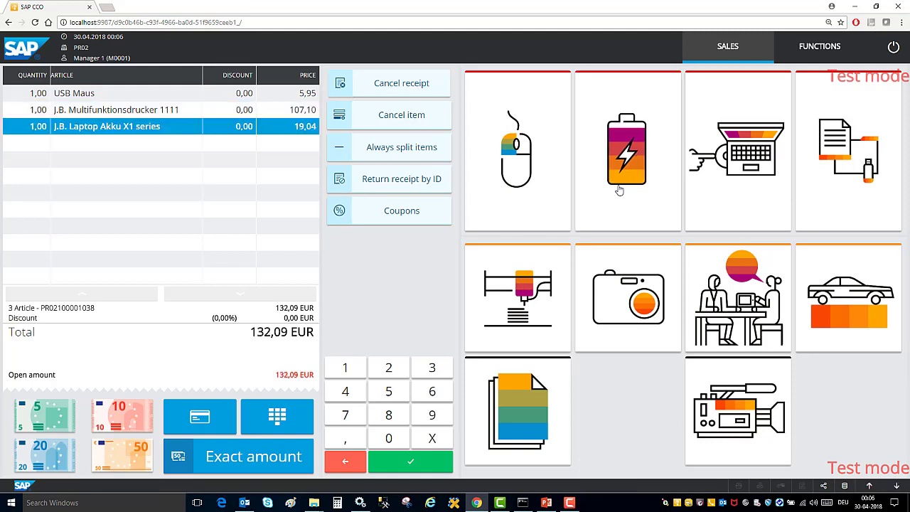
mouse_move(304, 366)
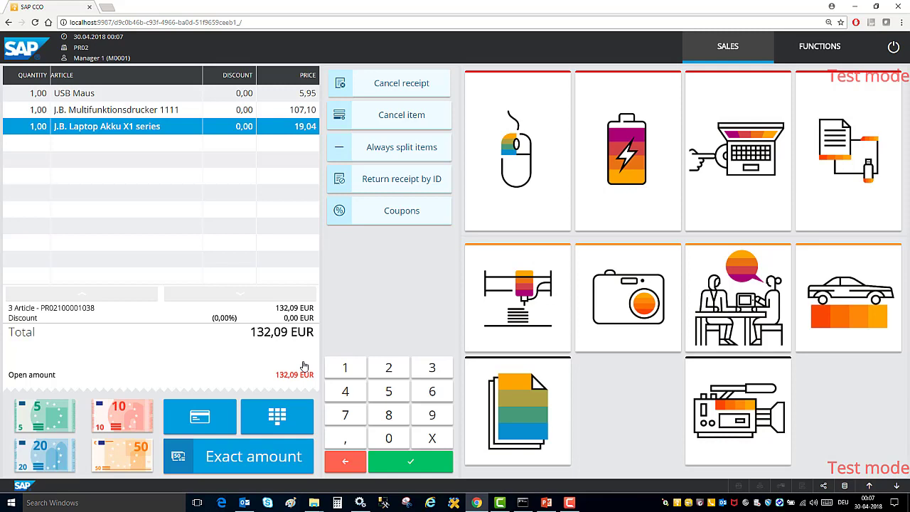
mouse_move(304, 390)
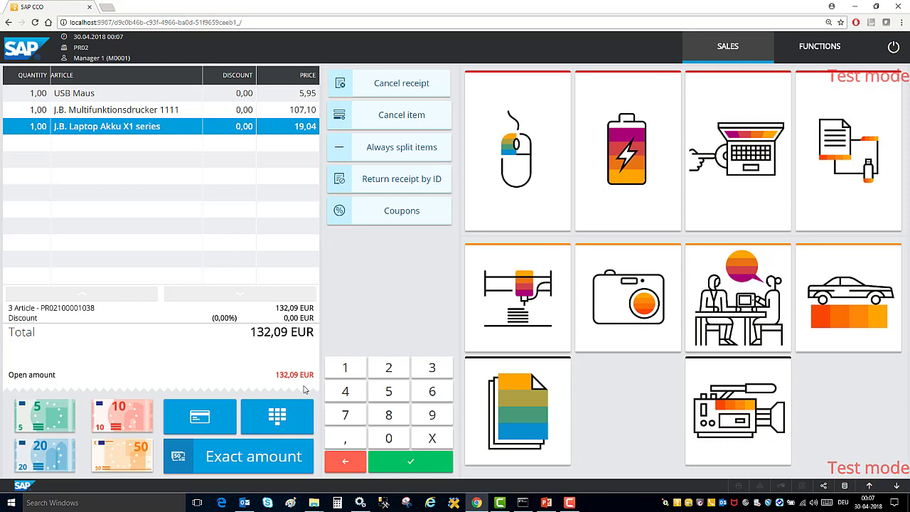
Step: Pay the full 132,09 EUR by MasterCard after looking through the Card and Voucher tabs
left_click(277, 417)
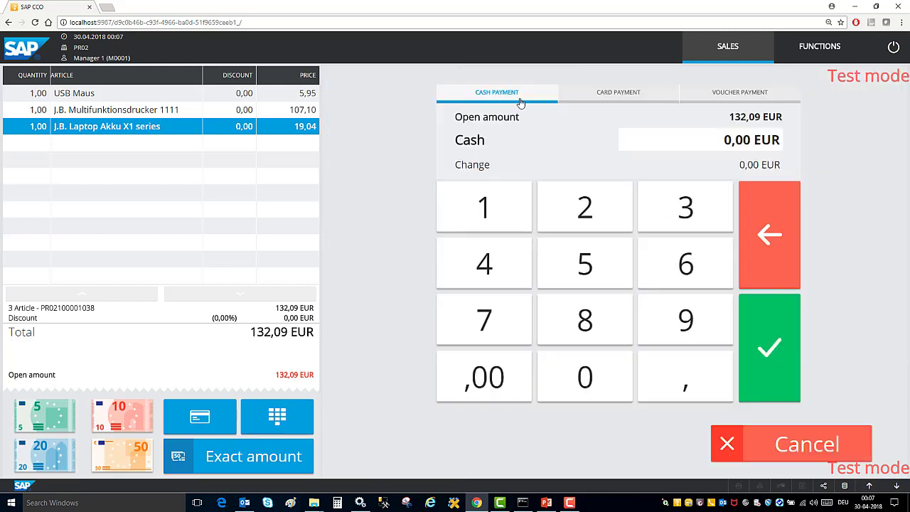
mouse_move(574, 95)
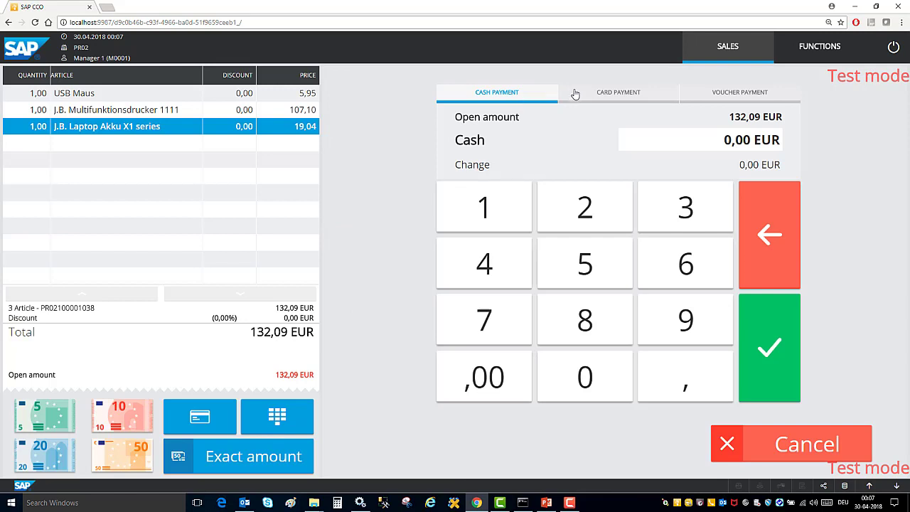
left_click(618, 92)
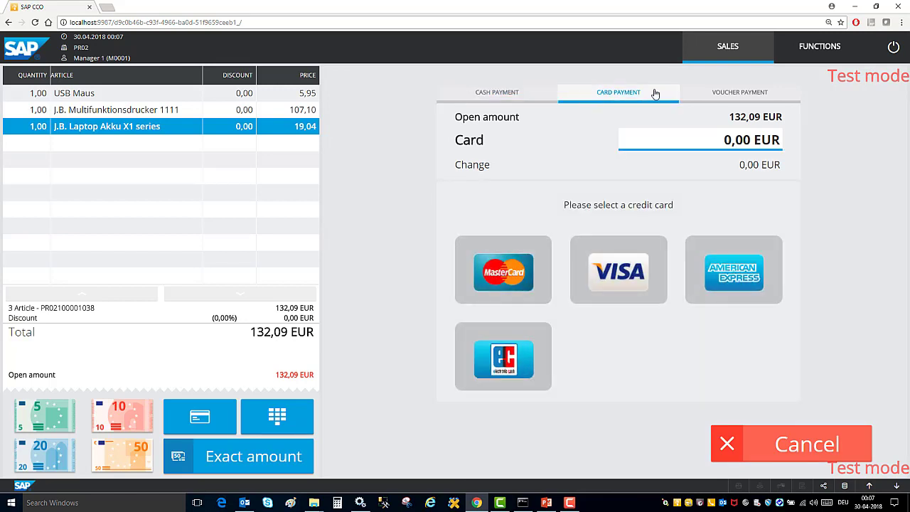
left_click(740, 92)
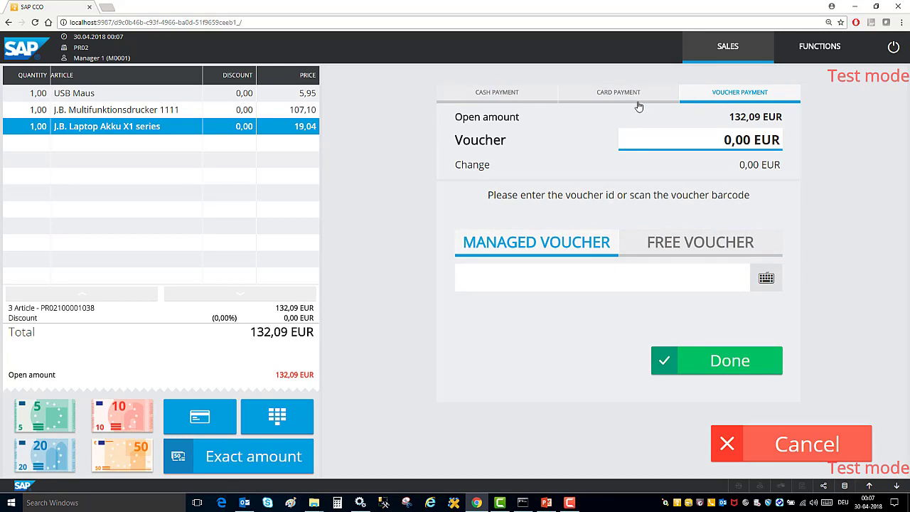
left_click(618, 92)
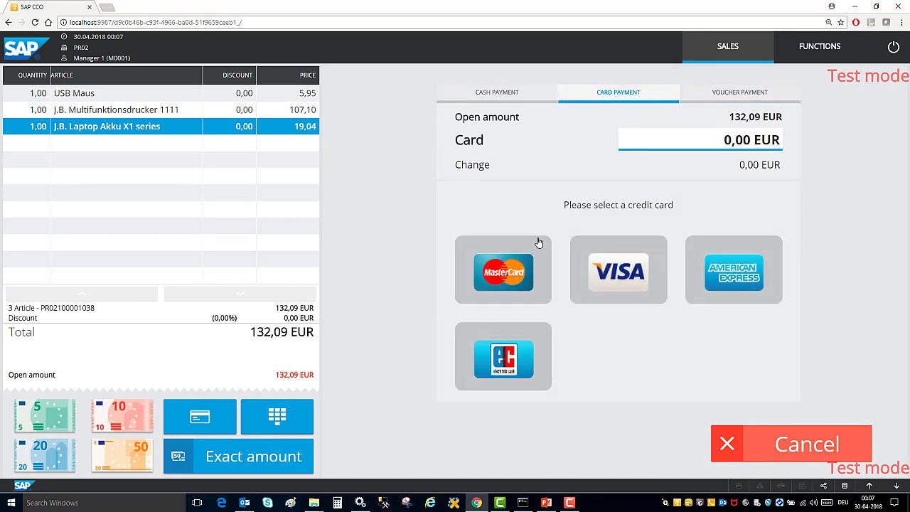
left_click(503, 270)
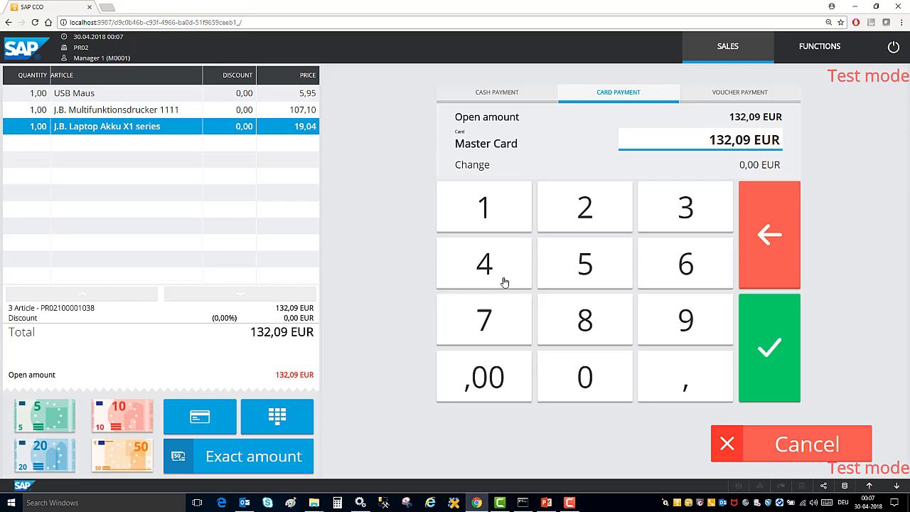
left_click(769, 348)
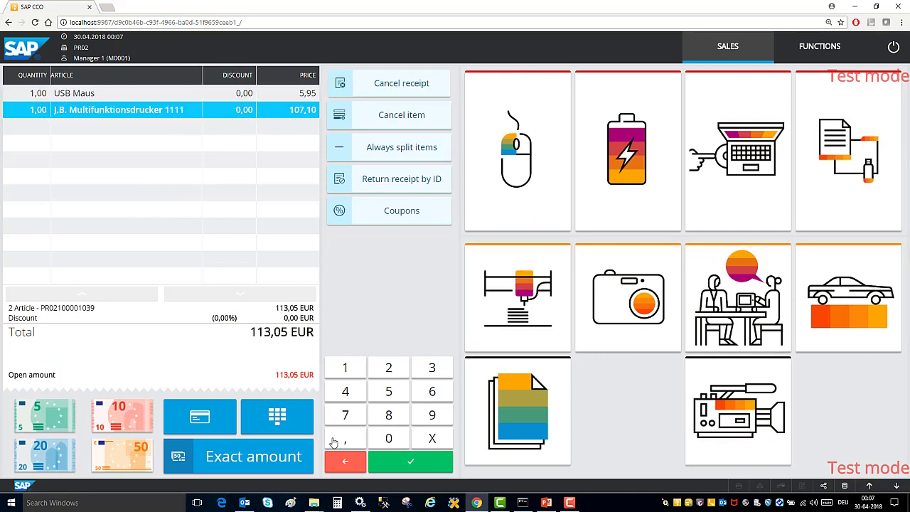
mouse_move(256, 434)
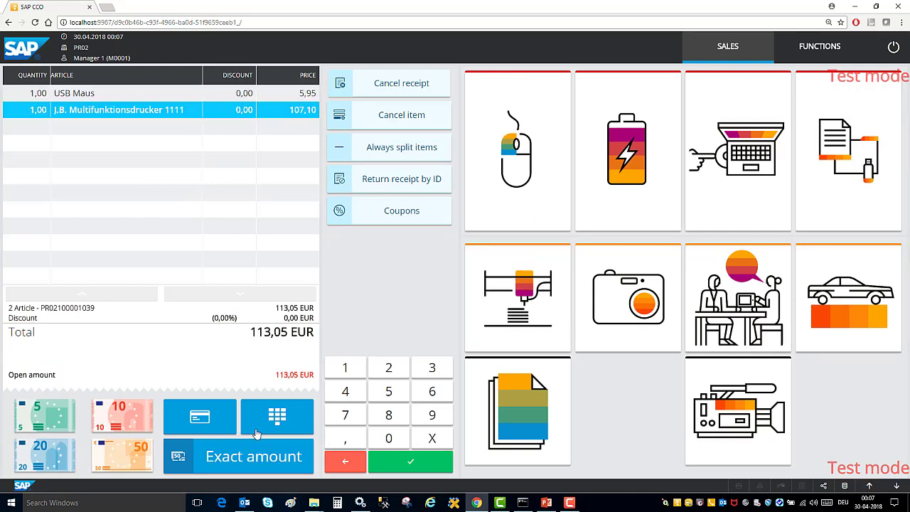
Step: Enter voucher ID V00010 as a Voucher Payment on the 113,05 EUR receipt
left_click(277, 417)
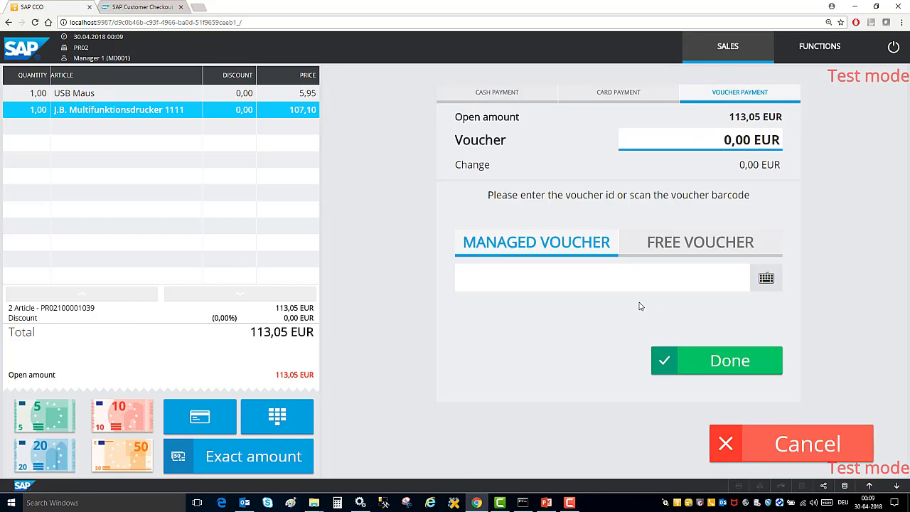
left_click(766, 277)
type("V")
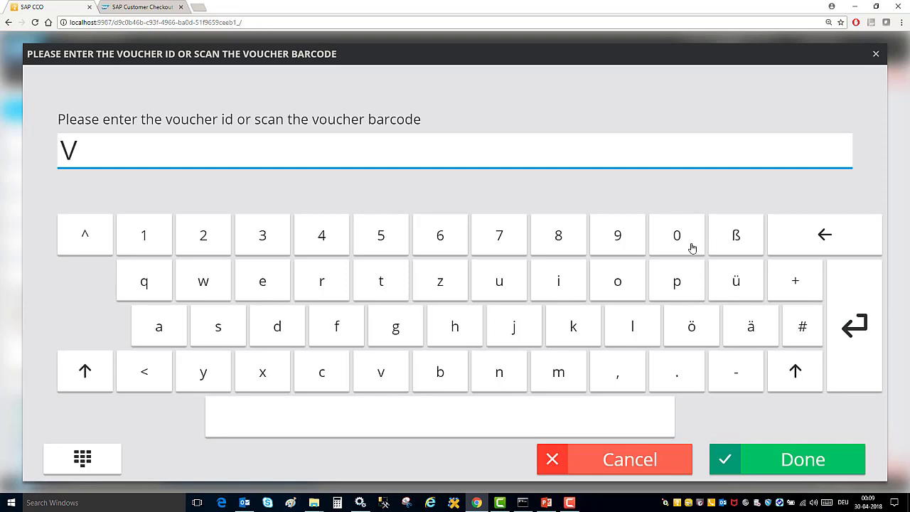
left_click(676, 234)
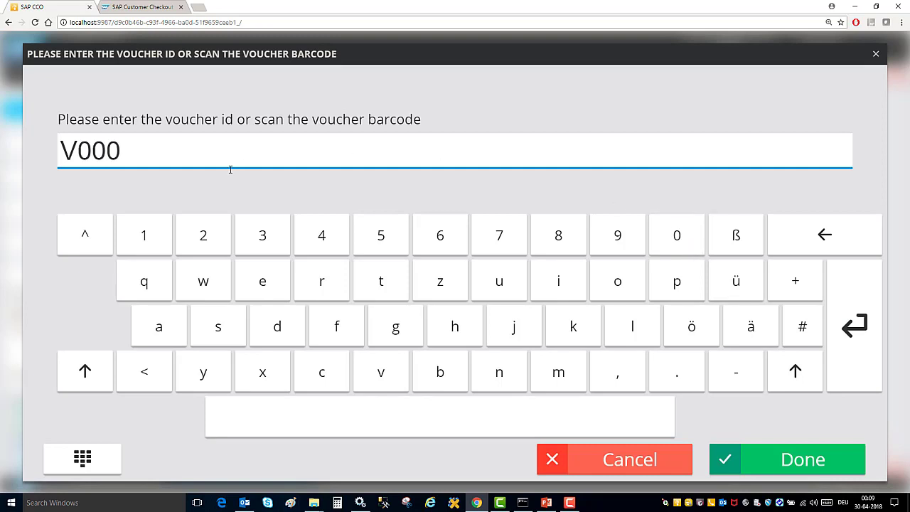
left_click(143, 235)
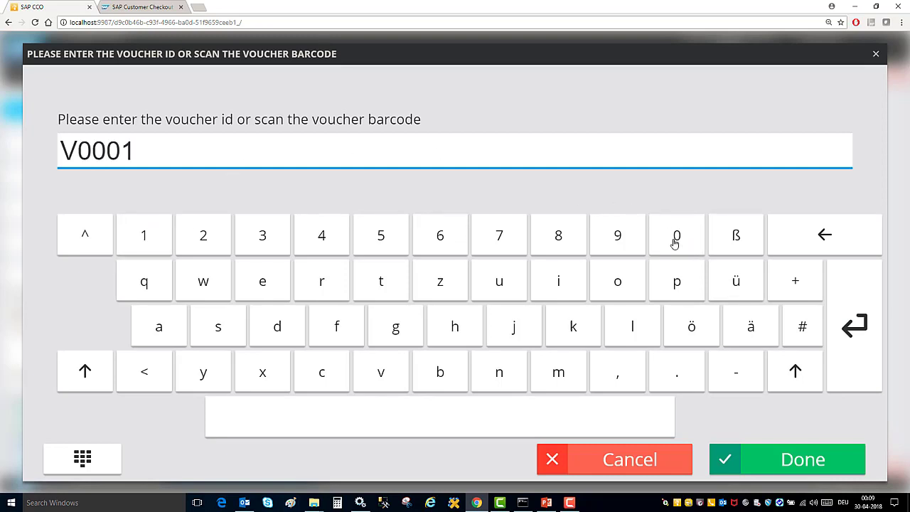
left_click(676, 235)
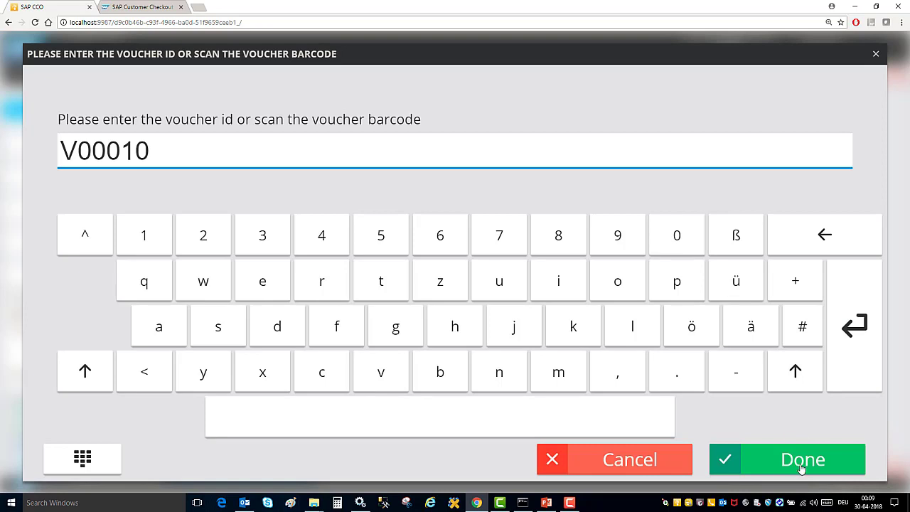
left_click(802, 459)
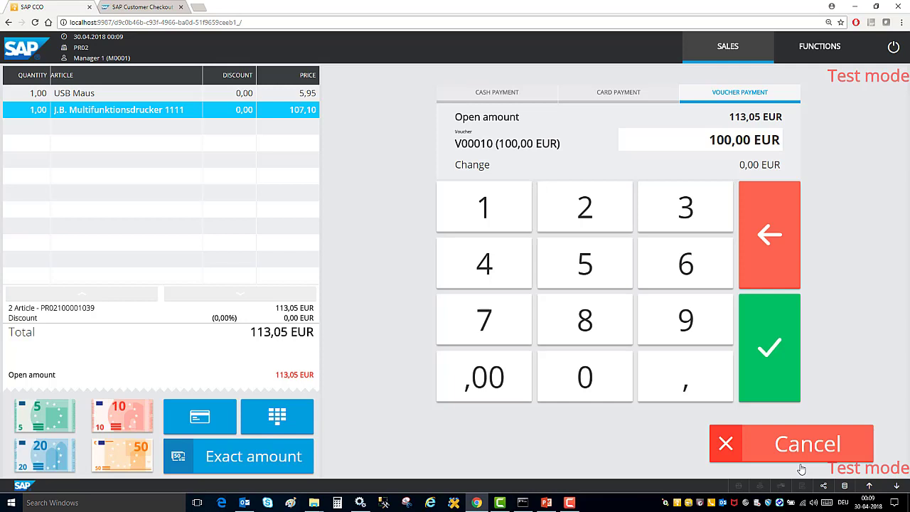
mouse_move(766, 396)
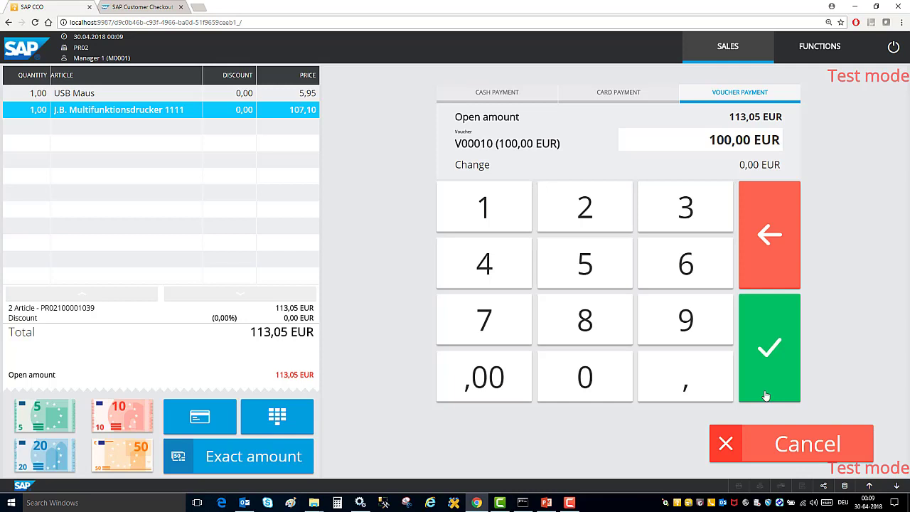
Step: Apply the 100,00 EUR voucher and settle the remaining receipt balance
left_click(496, 93)
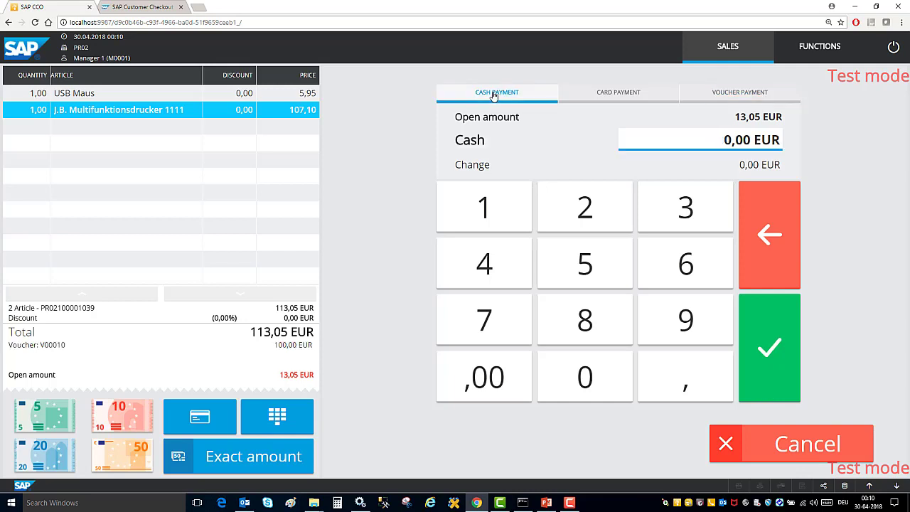
mouse_move(616, 225)
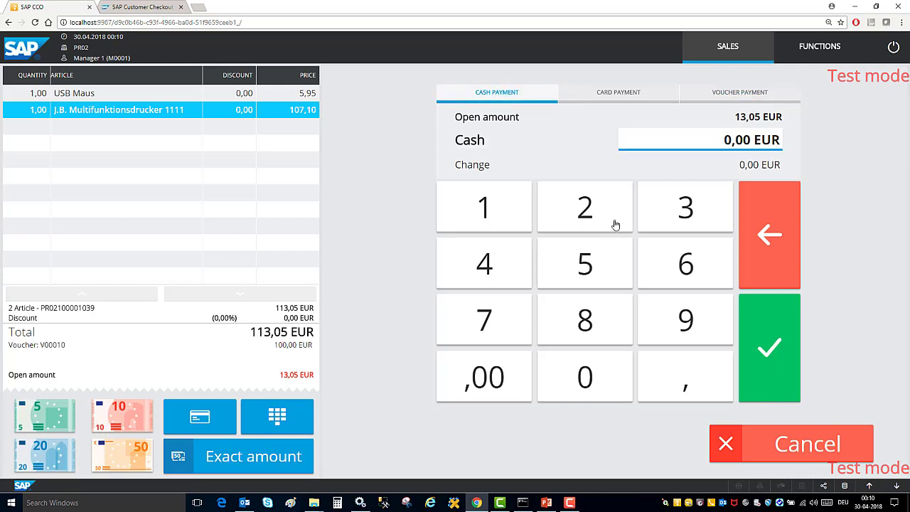
mouse_move(561, 235)
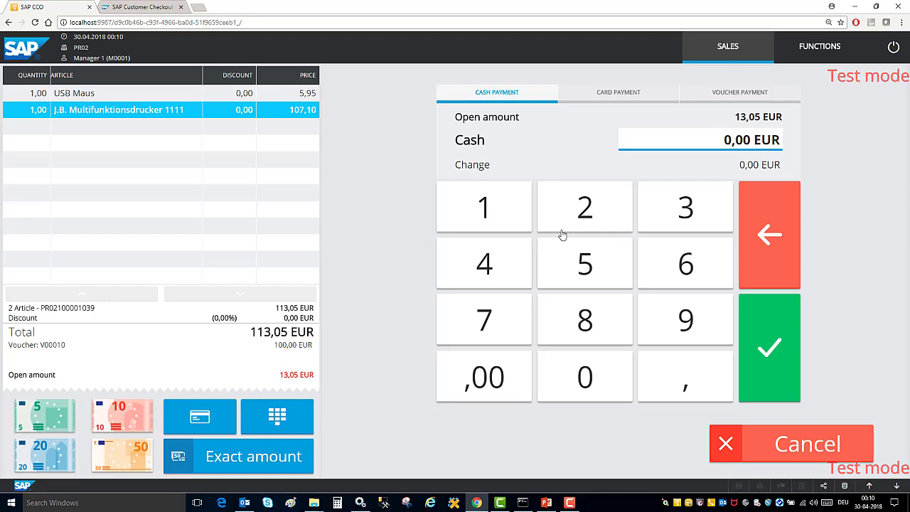
left_click(770, 347)
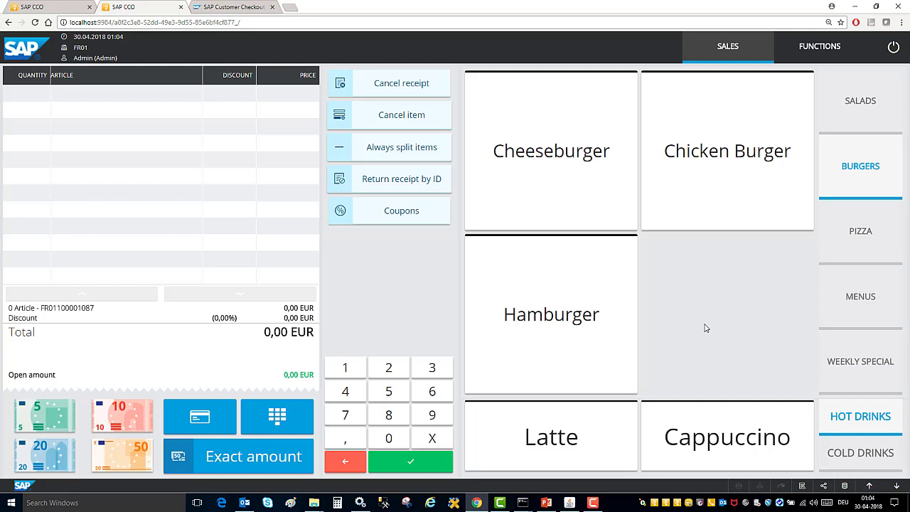
Step: Browse the Salads, Pizza and Weekly Special categories, then show the Pizza Menu and Light Menu
left_click(860, 101)
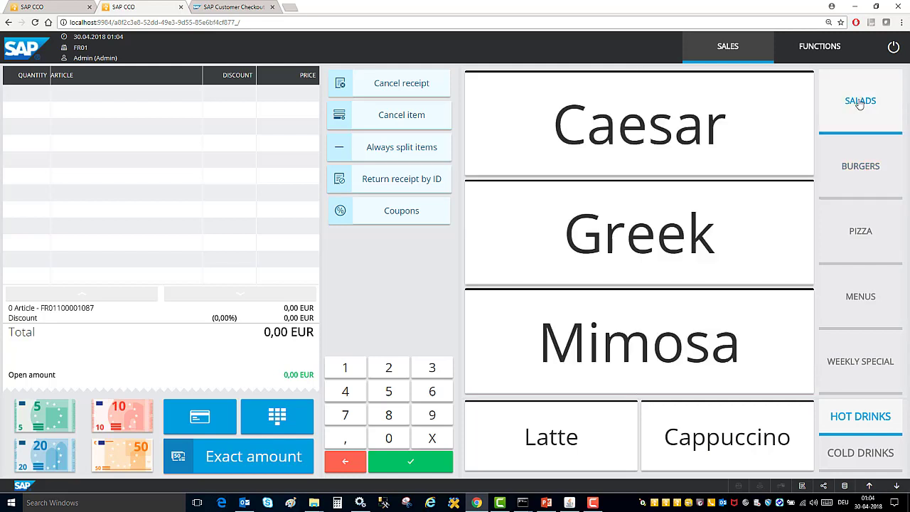
left_click(860, 231)
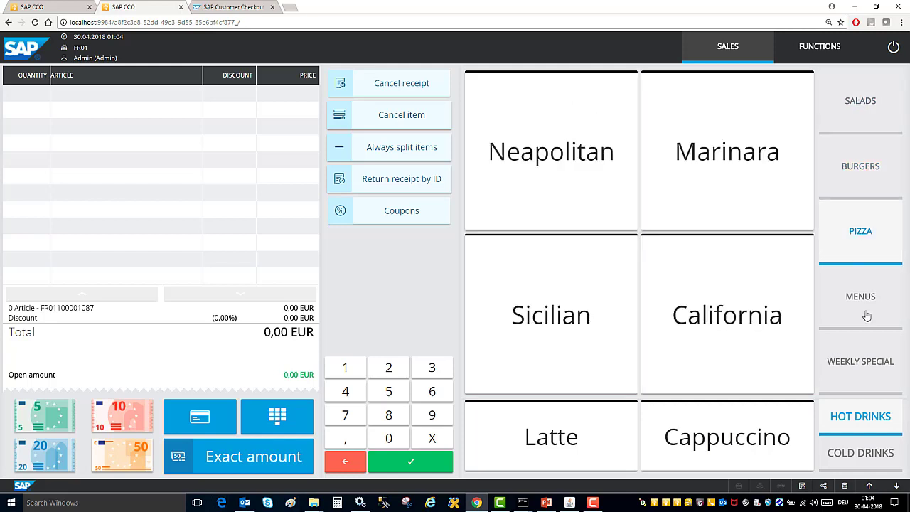
left_click(860, 361)
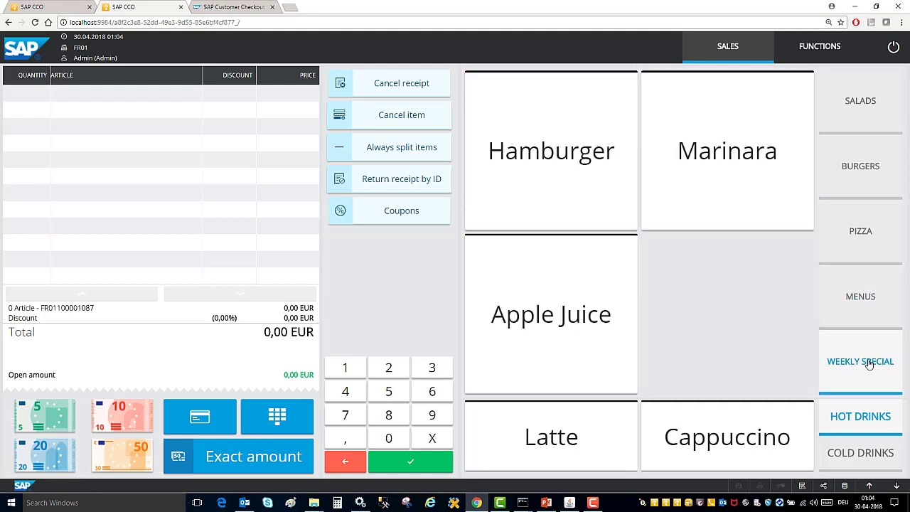
left_click(860, 231)
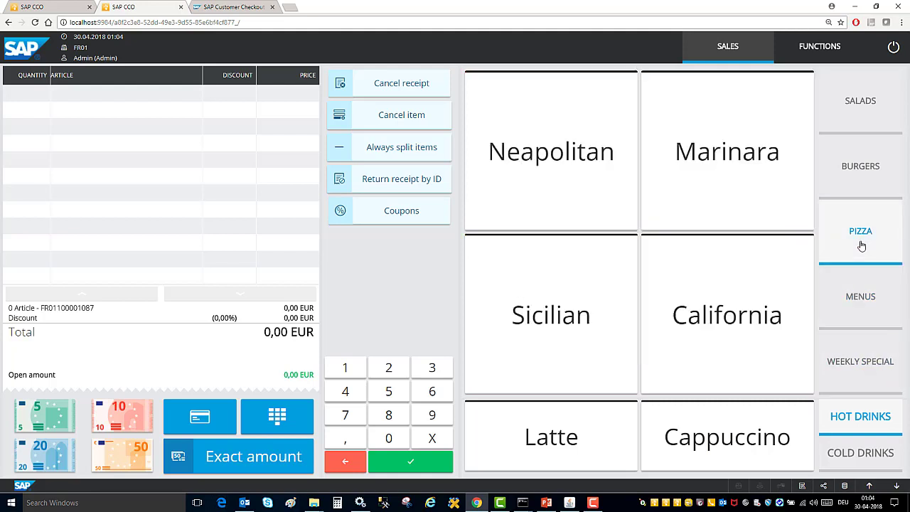
left_click(860, 100)
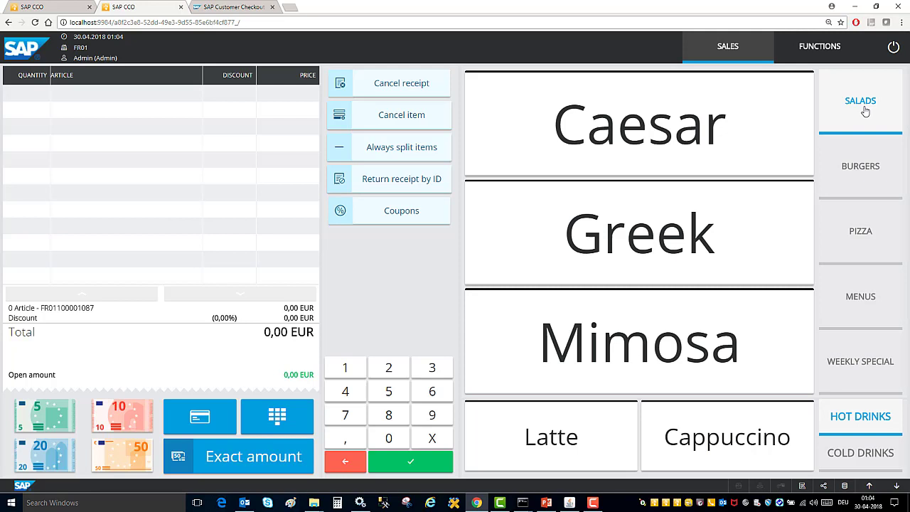
left_click(860, 297)
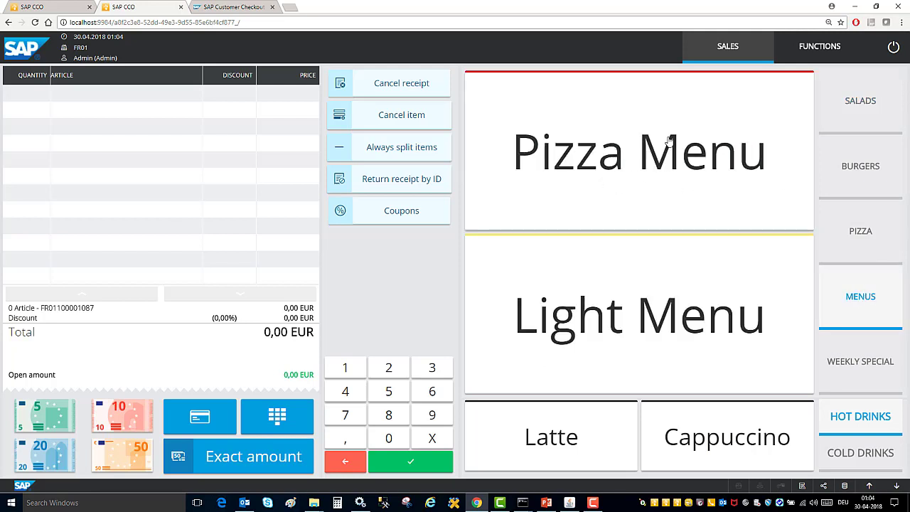
mouse_move(654, 189)
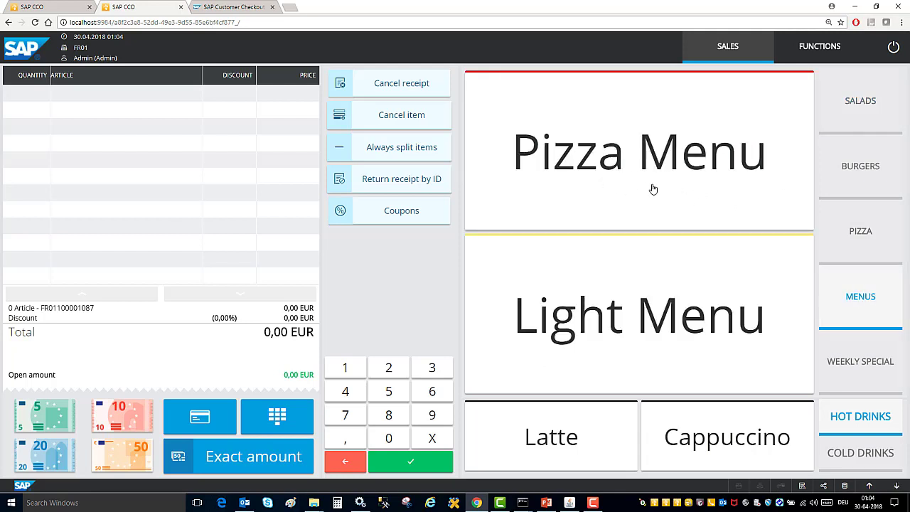
Step: Order a Pizza Menu with Fanta and Neapolitan, paying 7,00 EUR exact in cash
left_click(639, 152)
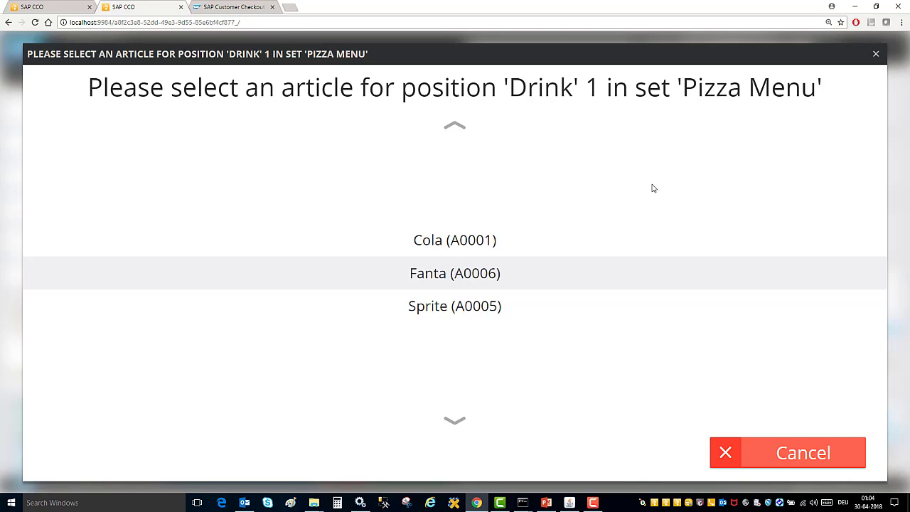
mouse_move(488, 236)
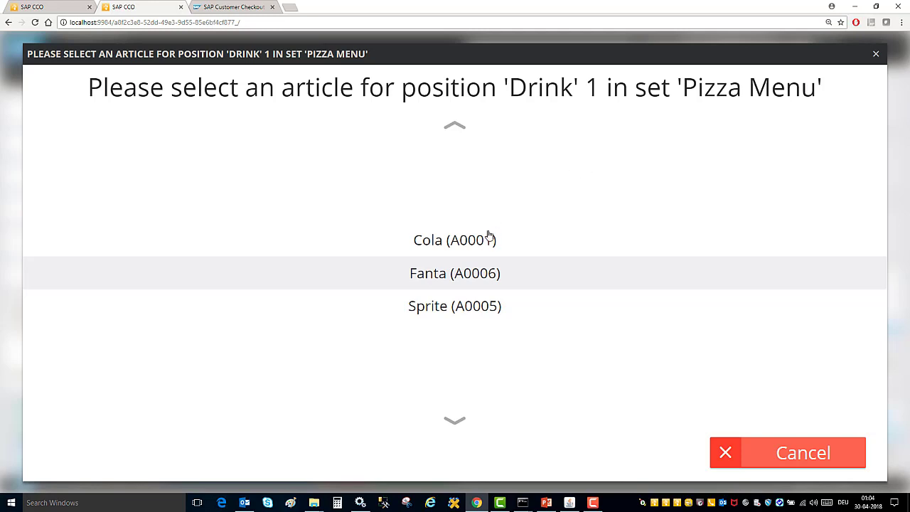
mouse_move(455, 277)
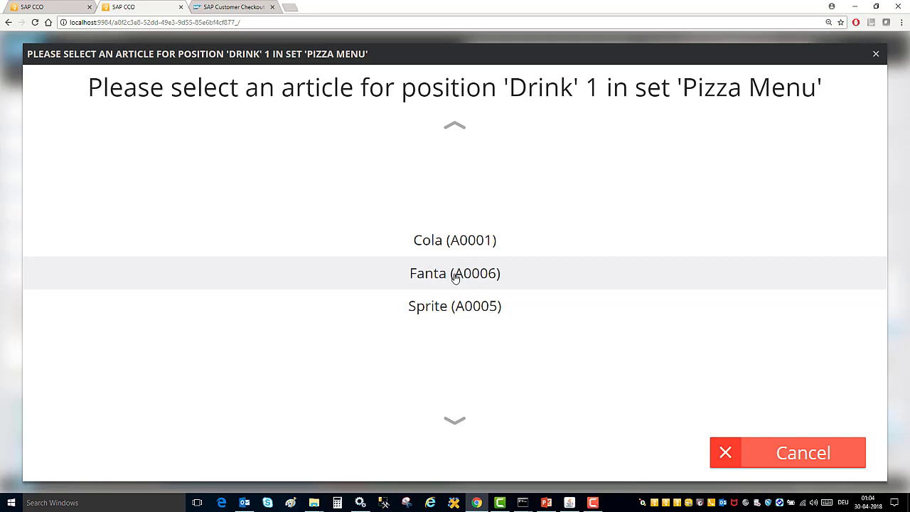
left_click(454, 273)
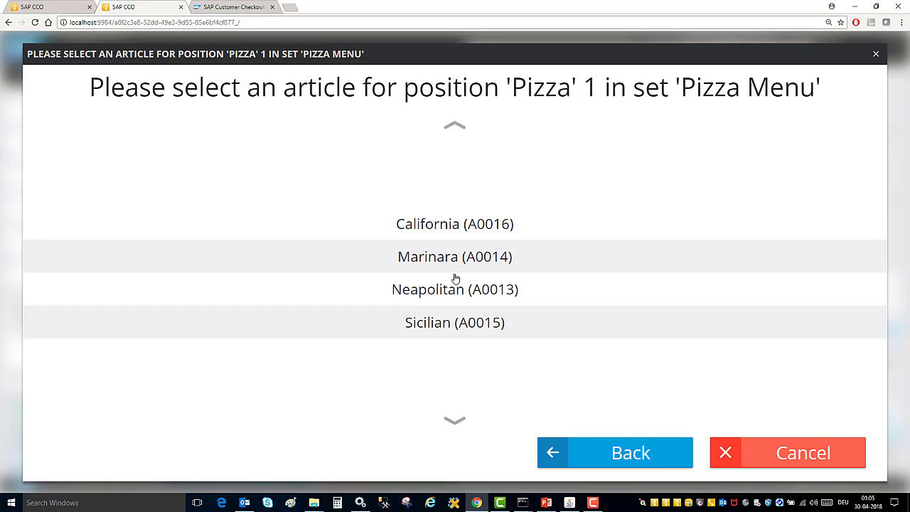
left_click(787, 452)
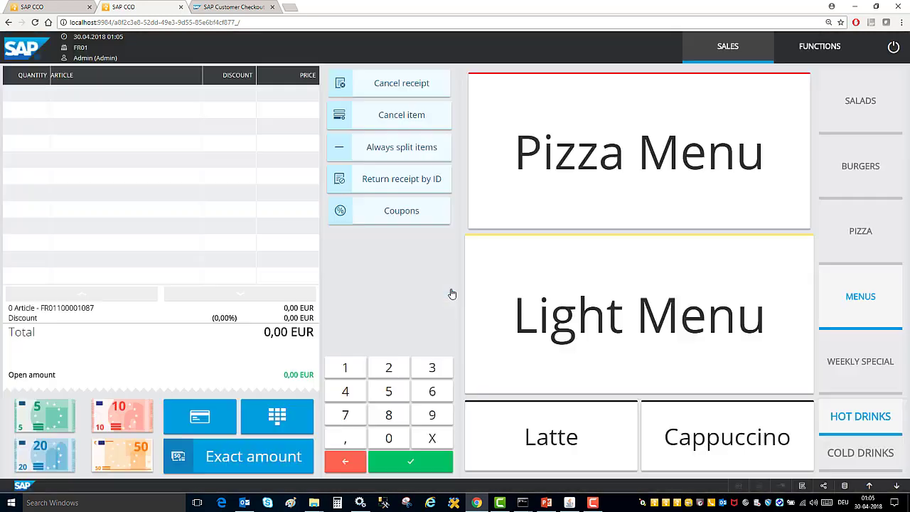
left_click(637, 151)
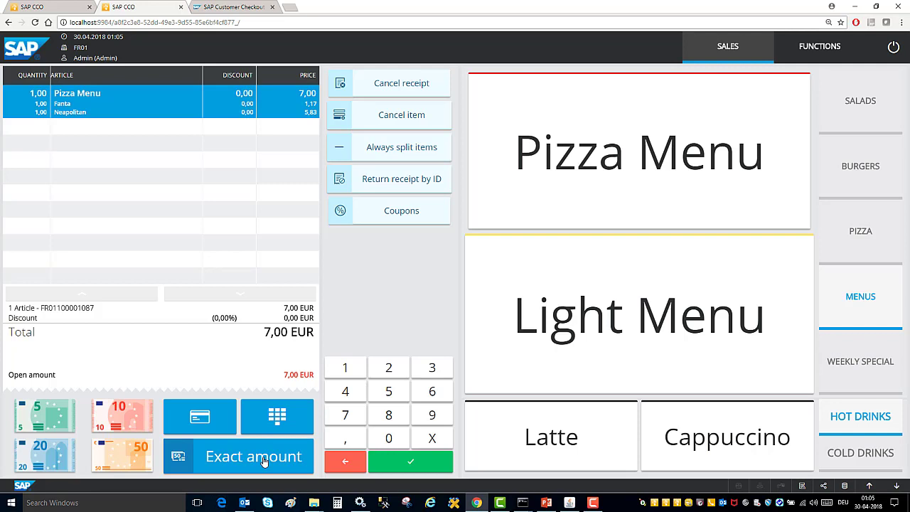
left_click(253, 455)
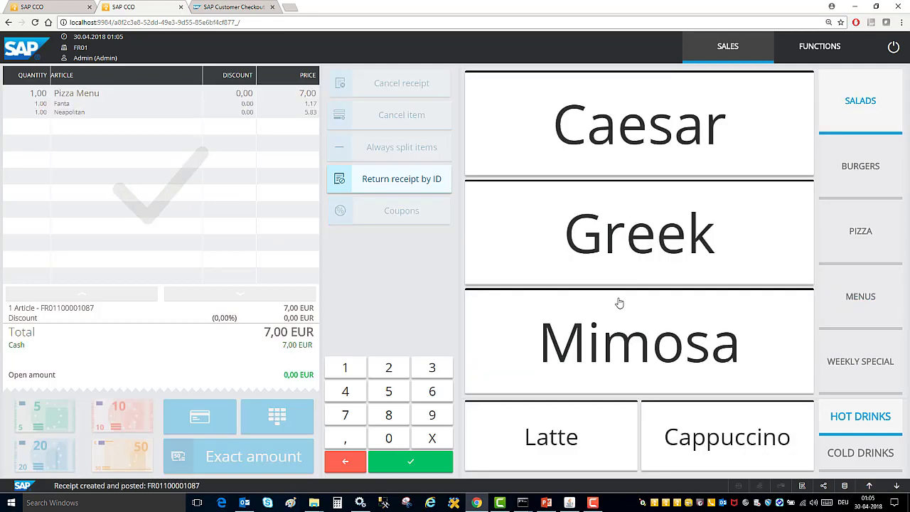
Step: Add a Chicken Burger and a Hamburger from the Burgers category to the receipt
left_click(861, 166)
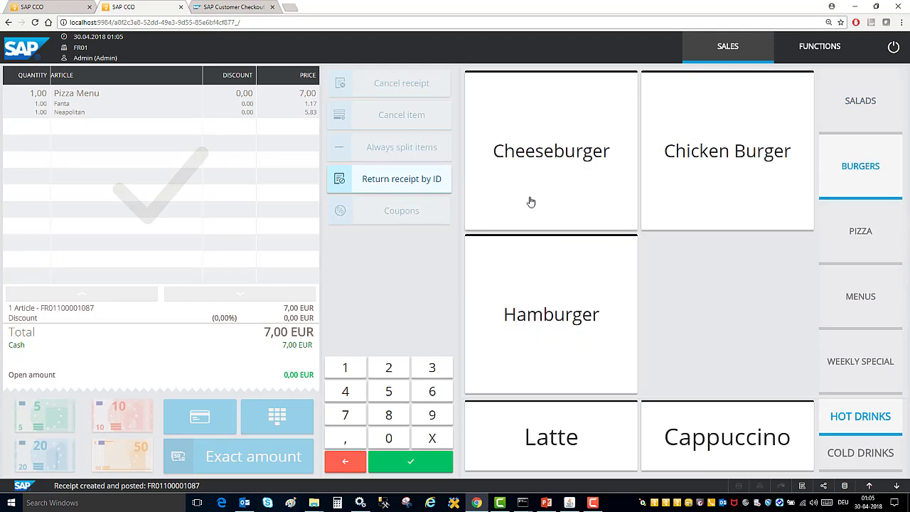
left_click(727, 150)
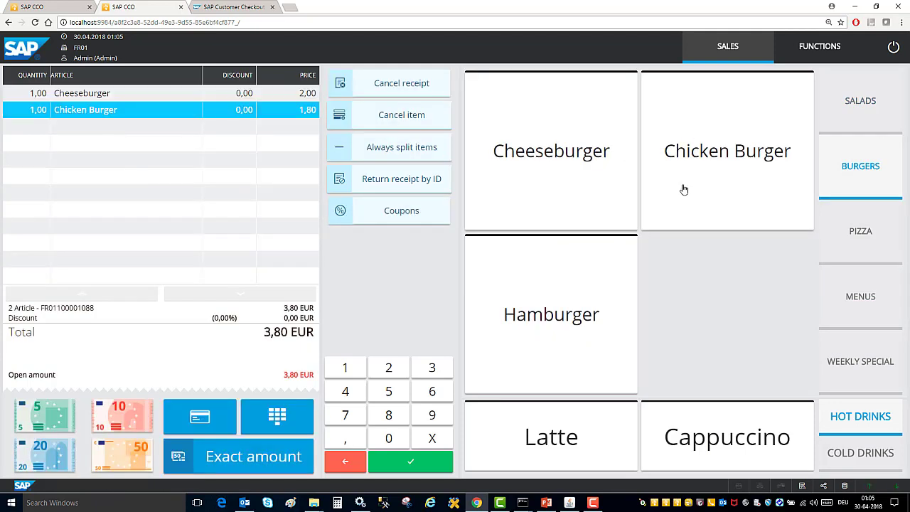
left_click(551, 314)
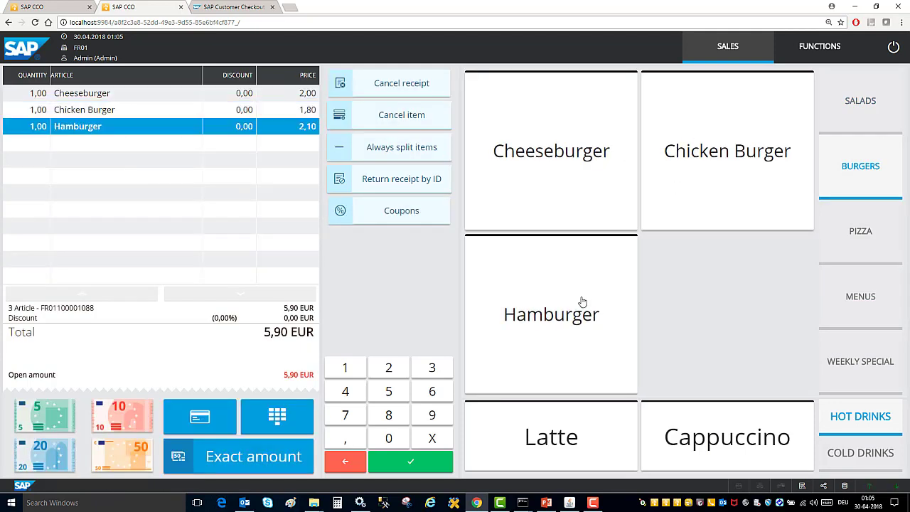
mouse_move(375, 270)
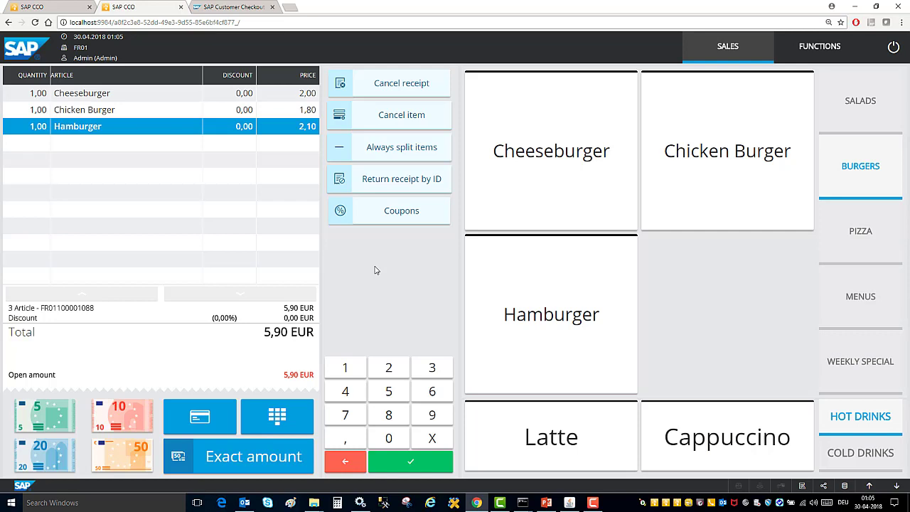
Step: Apply the 1 Free Item coupon to the Hamburger and pay 3,80 EUR exact
left_click(389, 210)
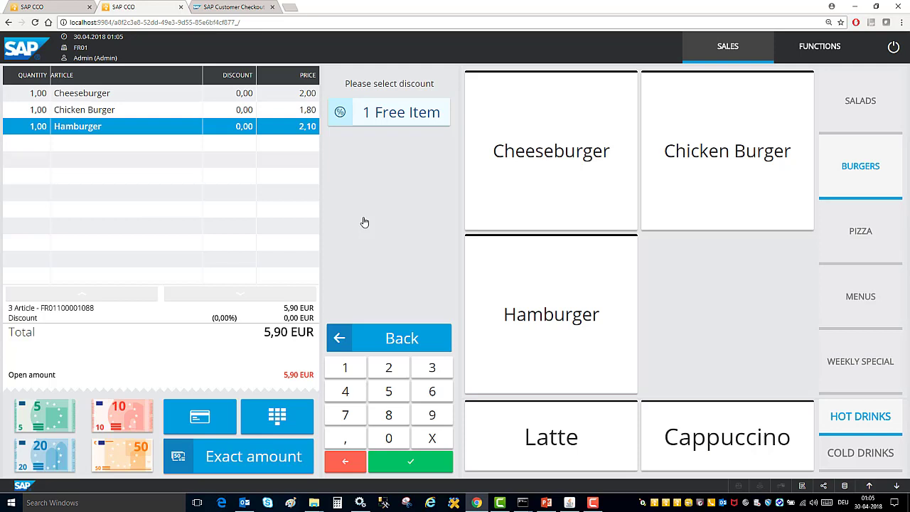
mouse_move(379, 190)
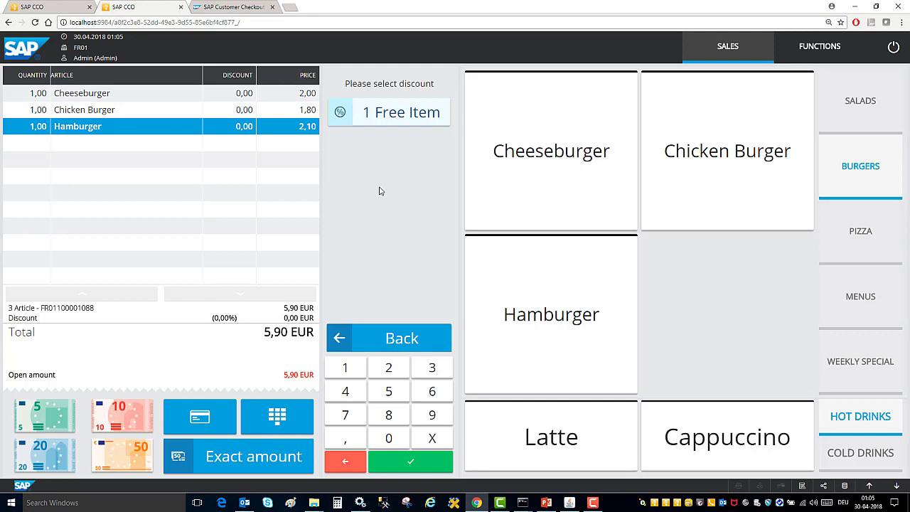
mouse_move(412, 169)
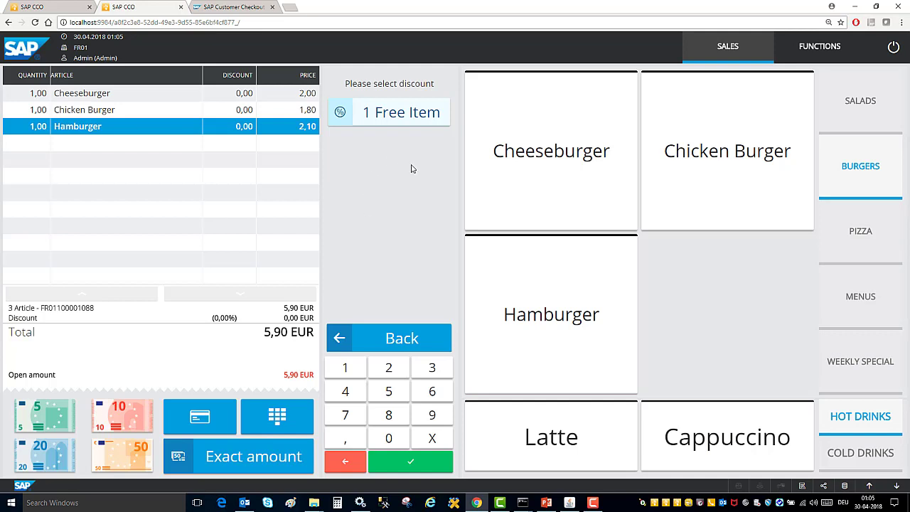
left_click(401, 112)
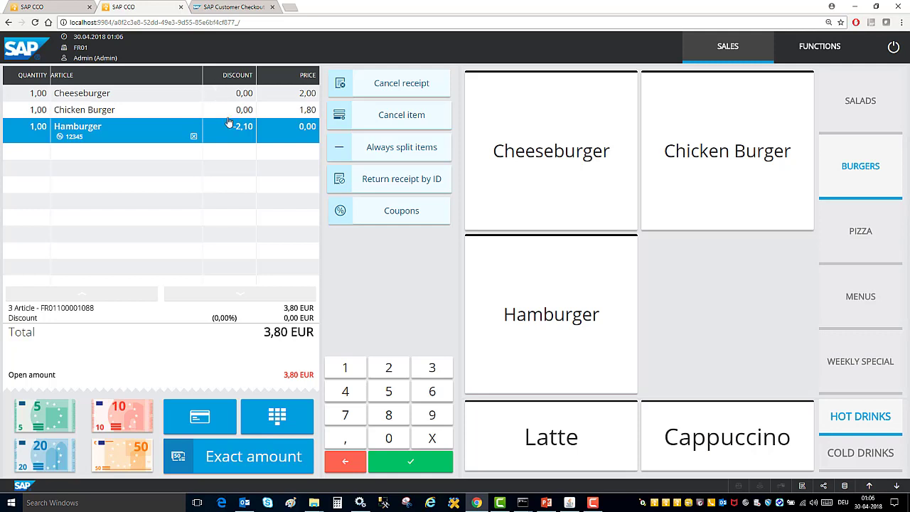
left_click(411, 461)
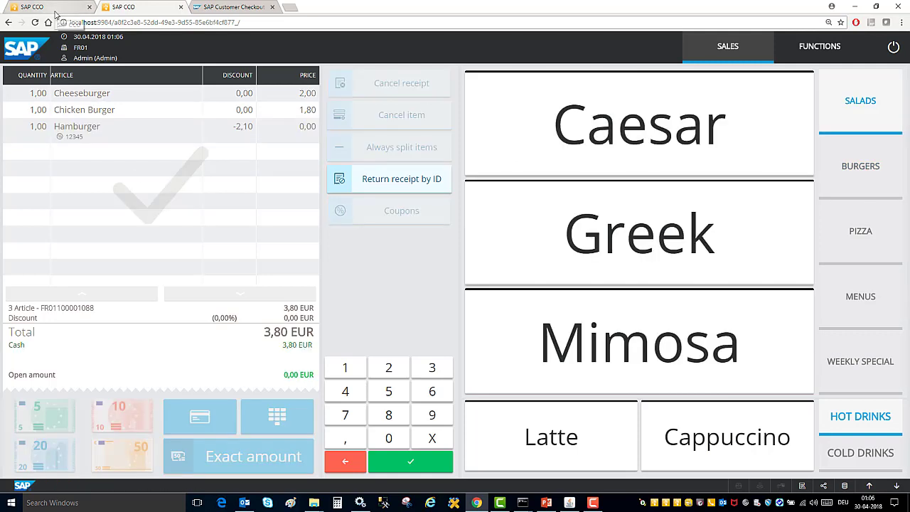
mouse_move(55, 15)
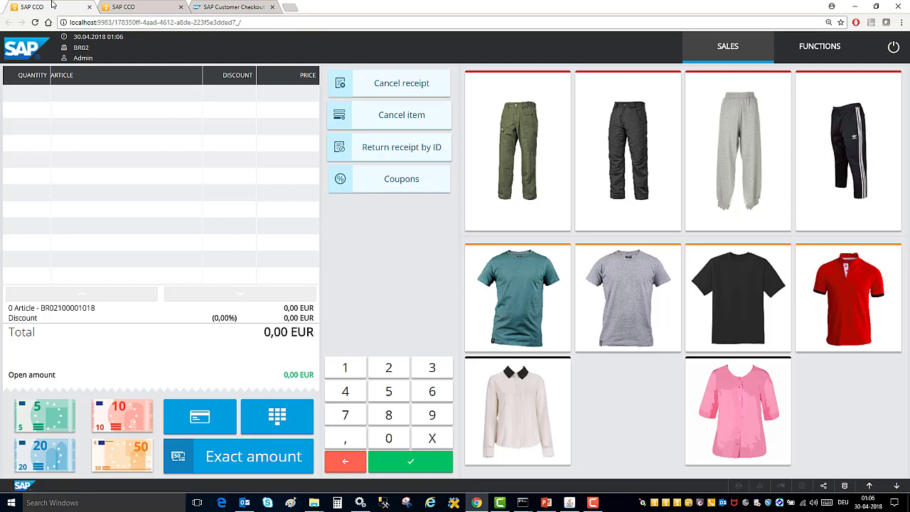
Step: Add Green Pants, Blue Shirt, Red Shirt and Pink Blouse to the BR02 clothing receipt
left_click(517, 151)
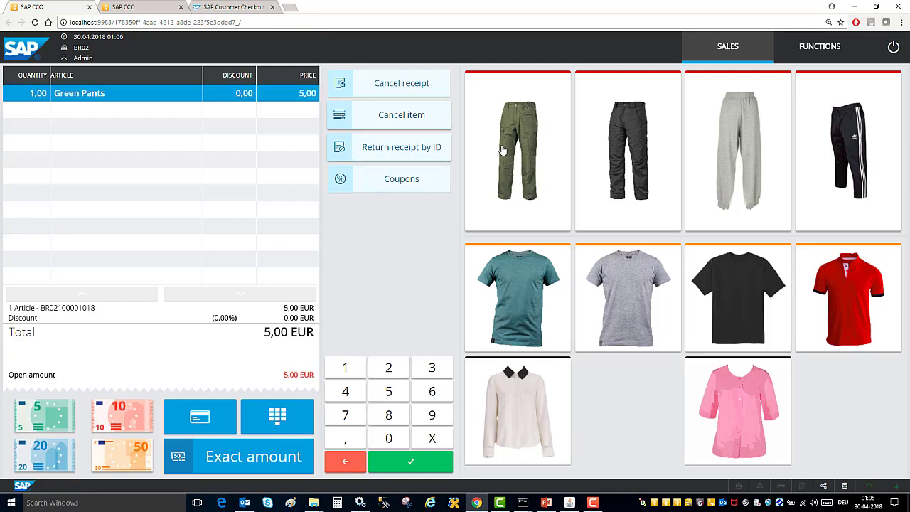
left_click(628, 150)
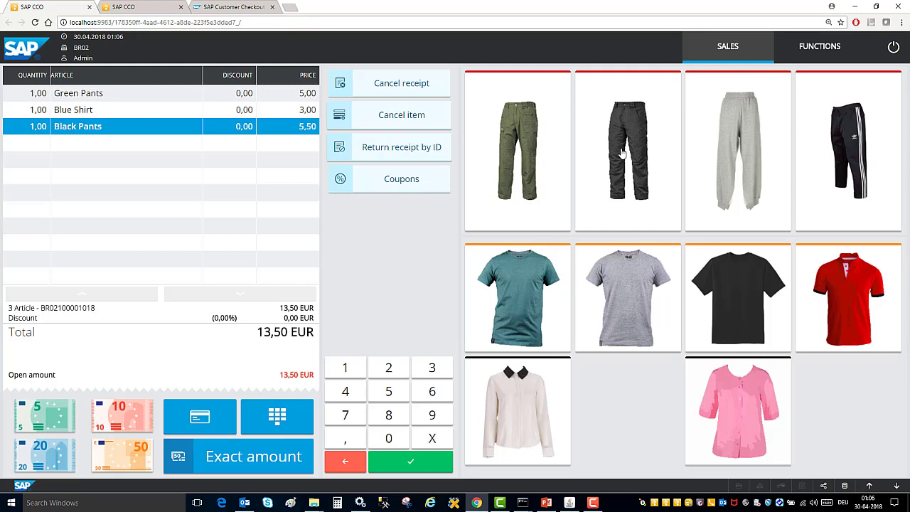
mouse_move(860, 298)
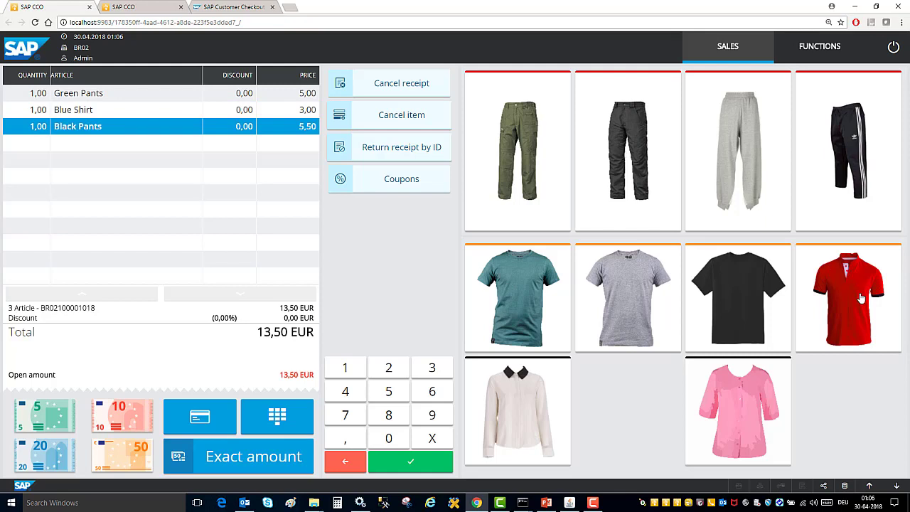
left_click(848, 297)
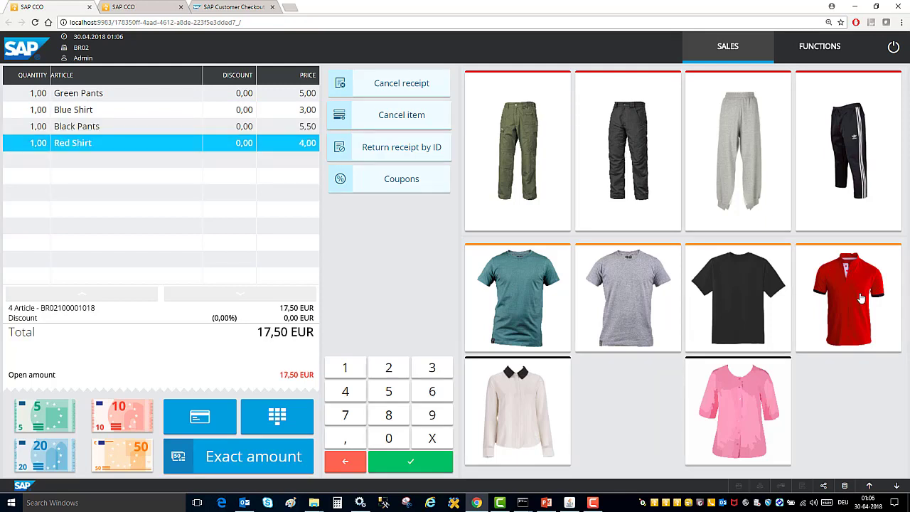
mouse_move(764, 406)
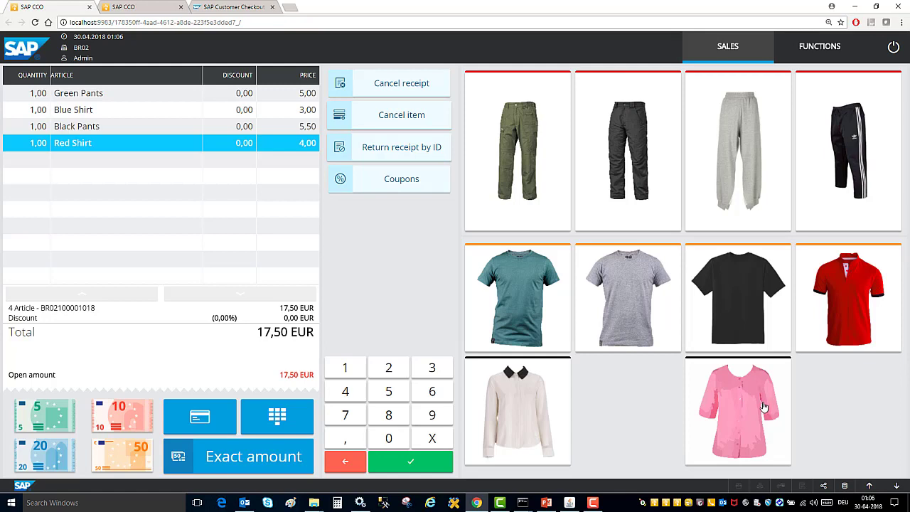
mouse_move(763, 407)
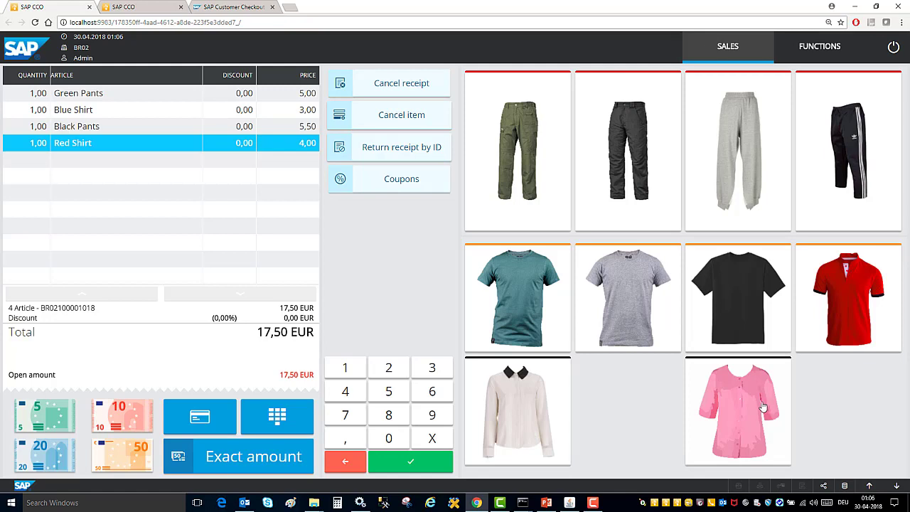
left_click(738, 411)
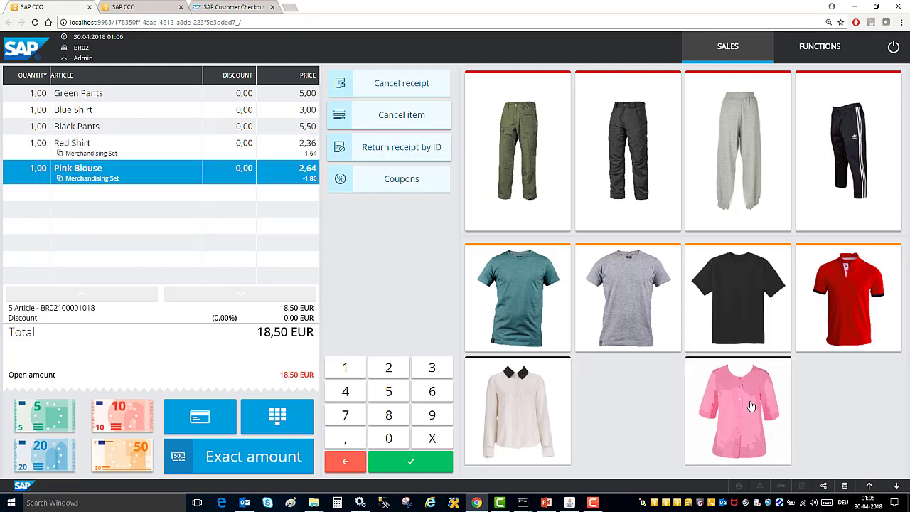